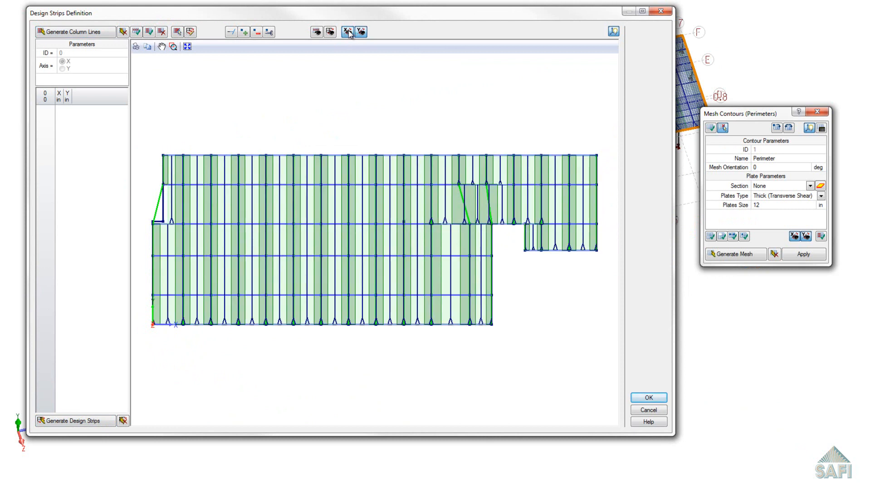
- Display X and Y design strips together, then accept both strip definitions
click(360, 32)
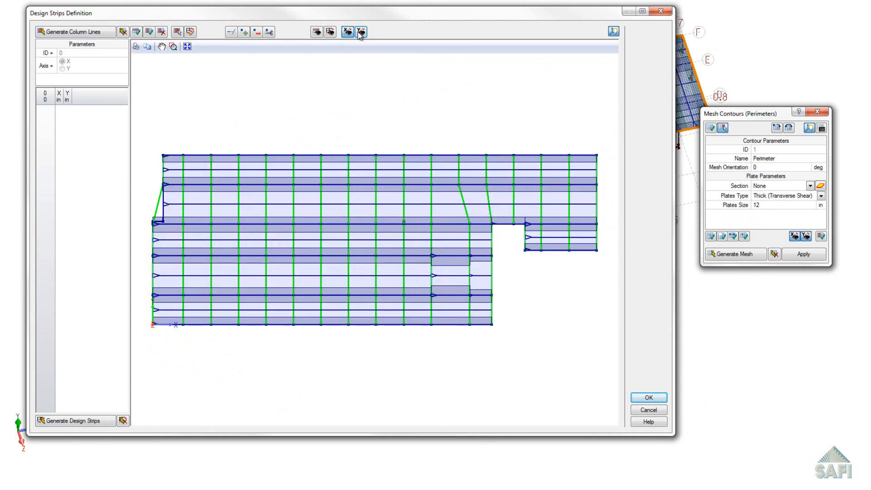
click(361, 32)
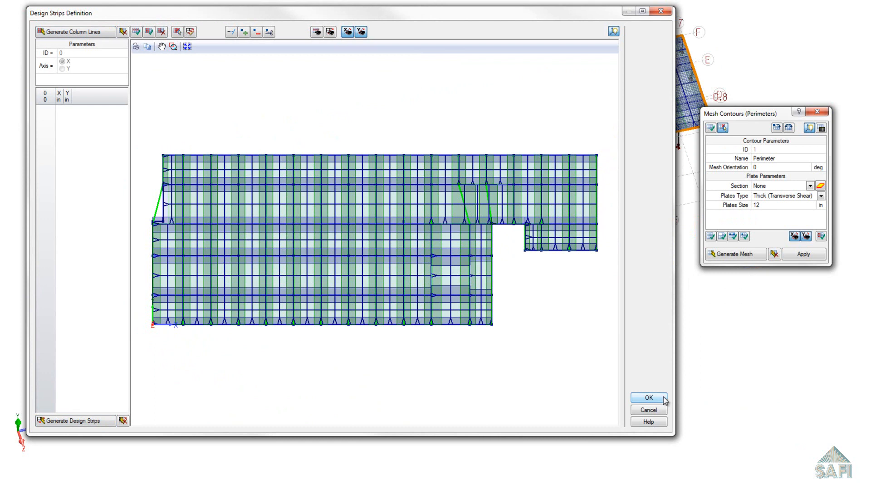
click(648, 398)
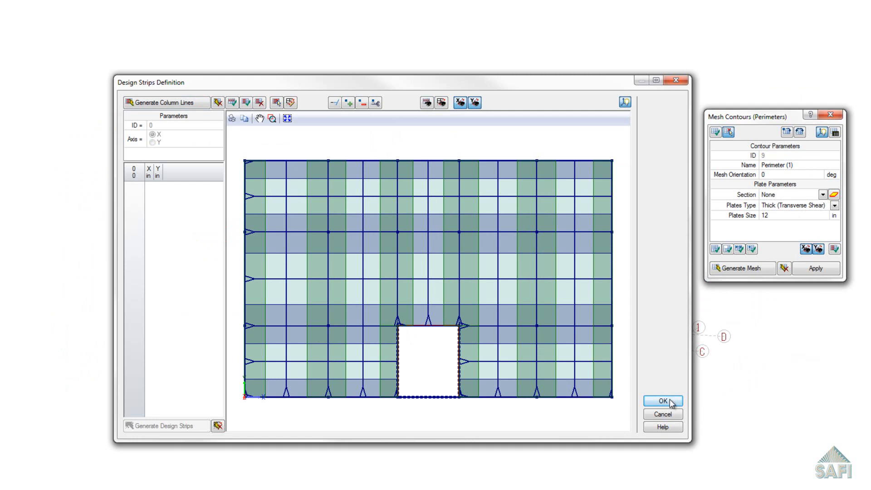
click(663, 401)
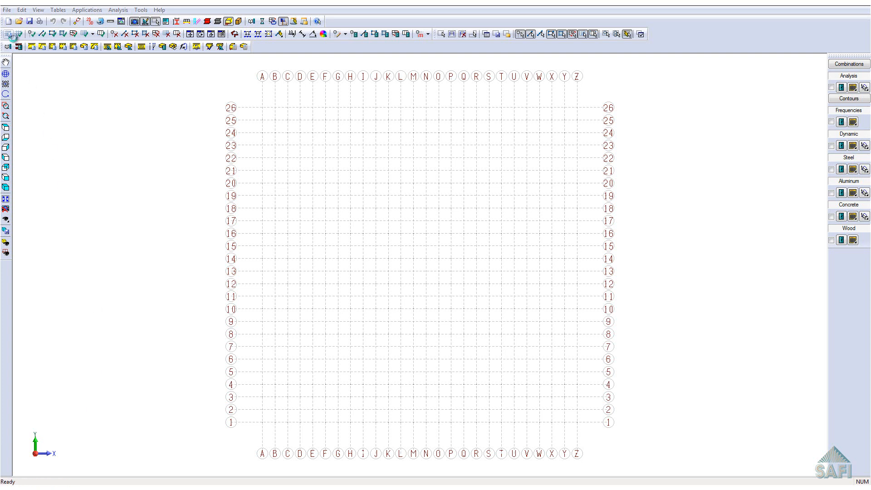
- Make an X-Z regular grid: lines A–F at 5000 mm, lines 1–4 at 5500 mm
click(396, 204)
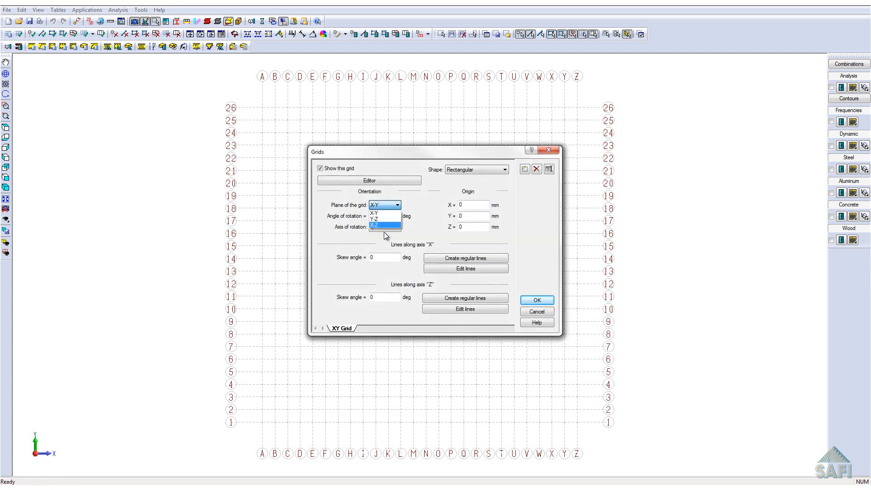
click(374, 225)
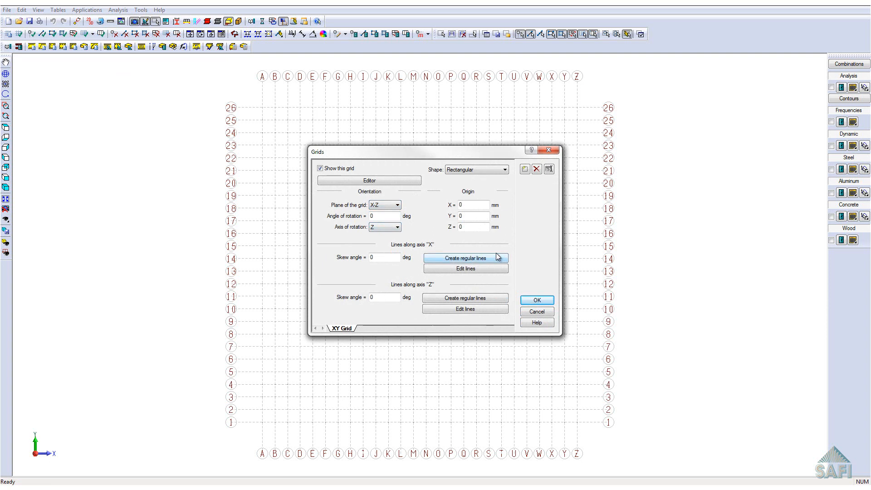
click(466, 257)
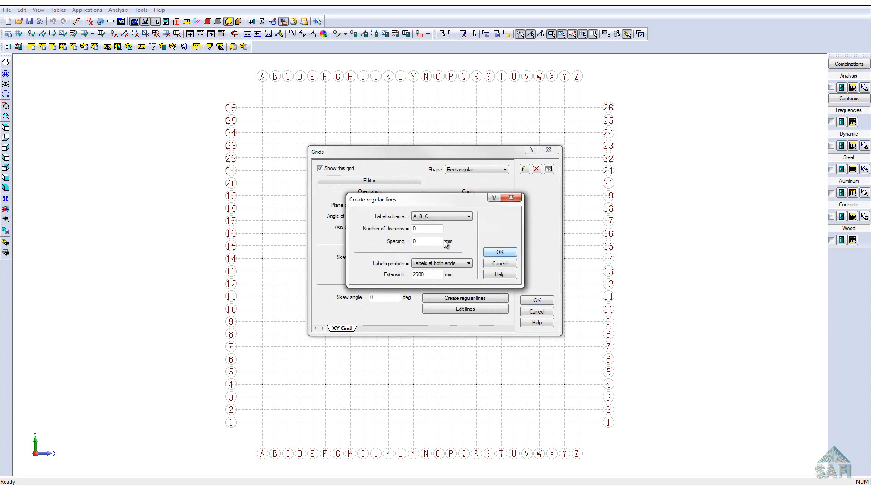
text(5)
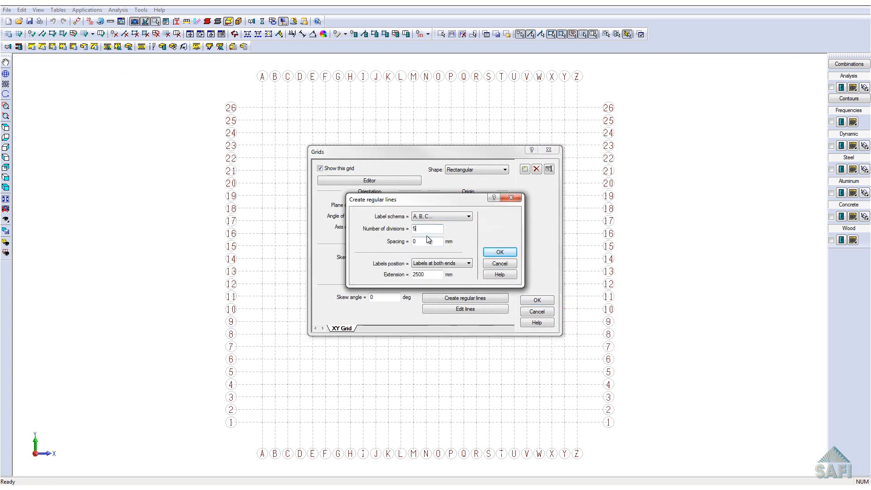
text(5000)
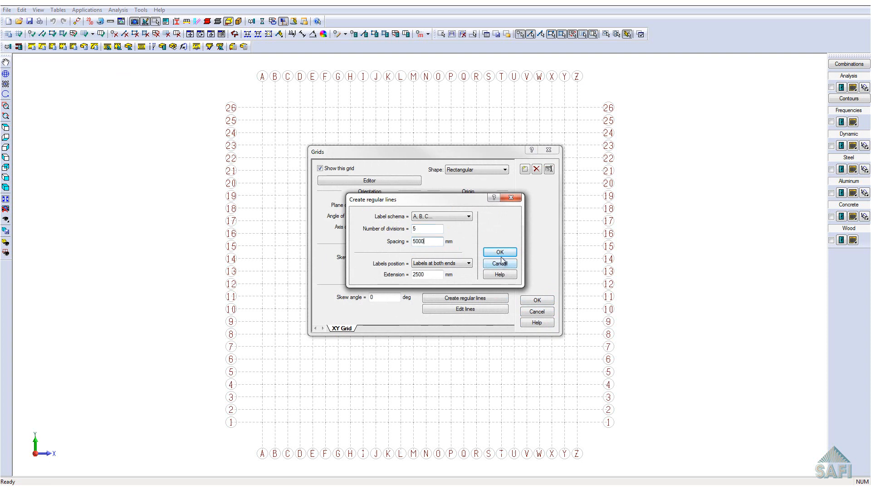
click(498, 263)
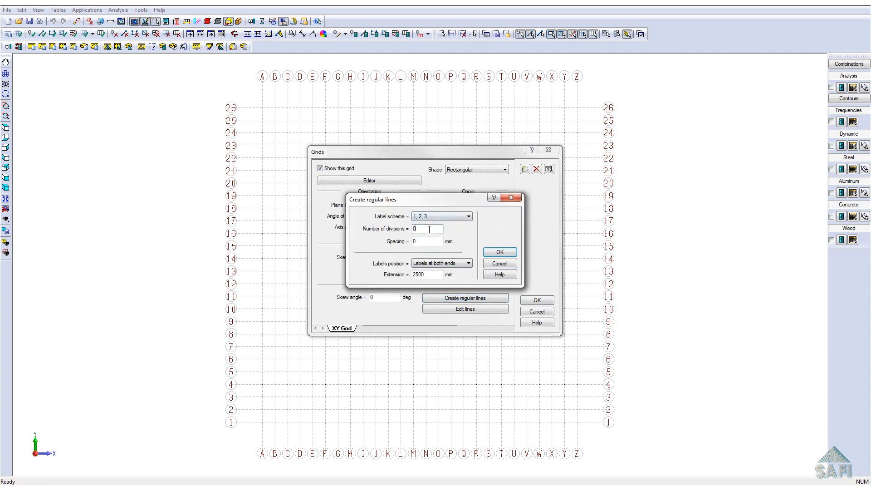
text(5)
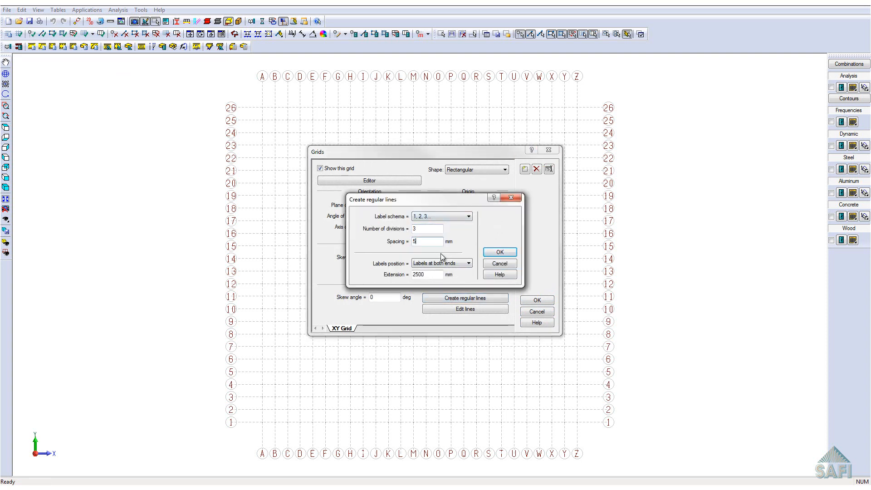
text(500)
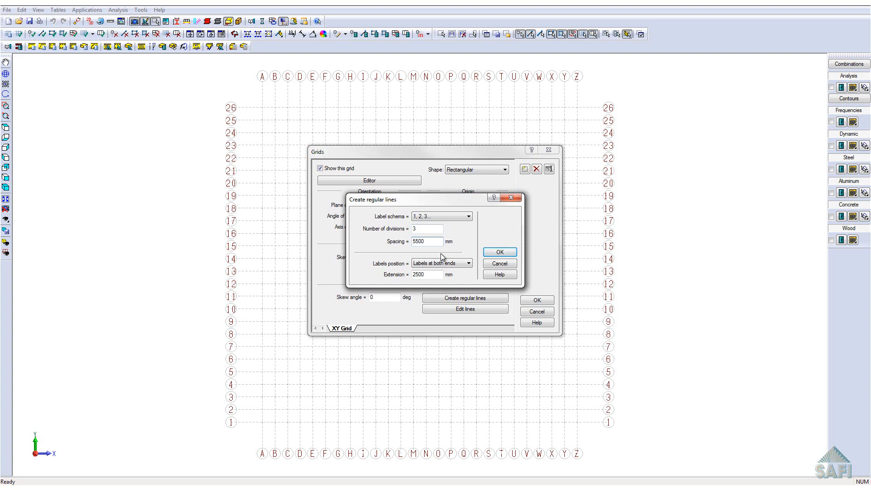
click(498, 252)
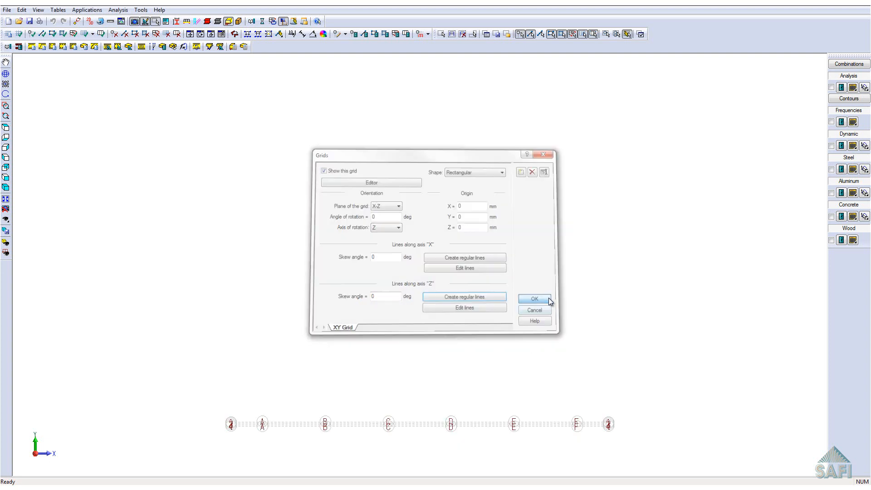
click(534, 299)
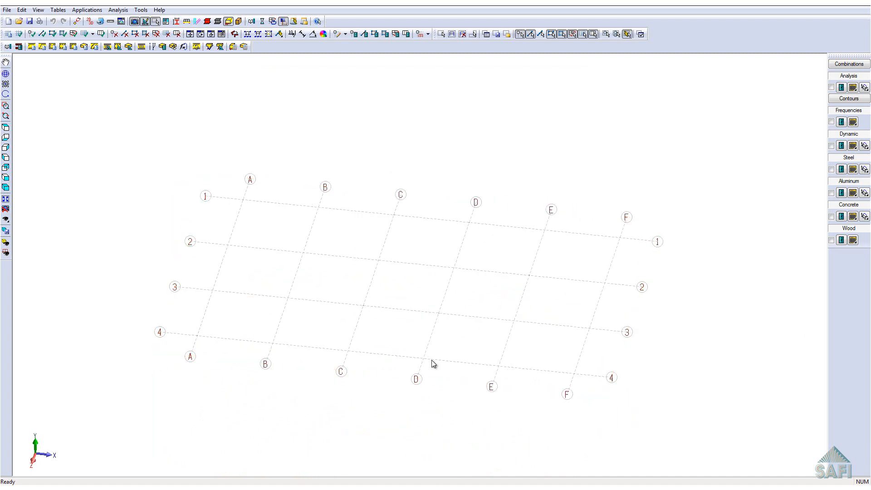
mouse_move(73, 72)
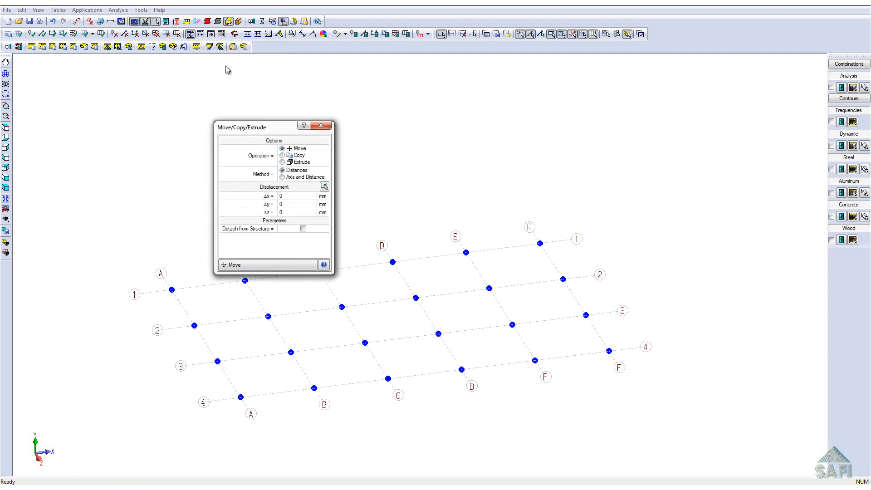
- Extrude the grid-intersection joints by Δy = -3600 mm to form columns
click(282, 162)
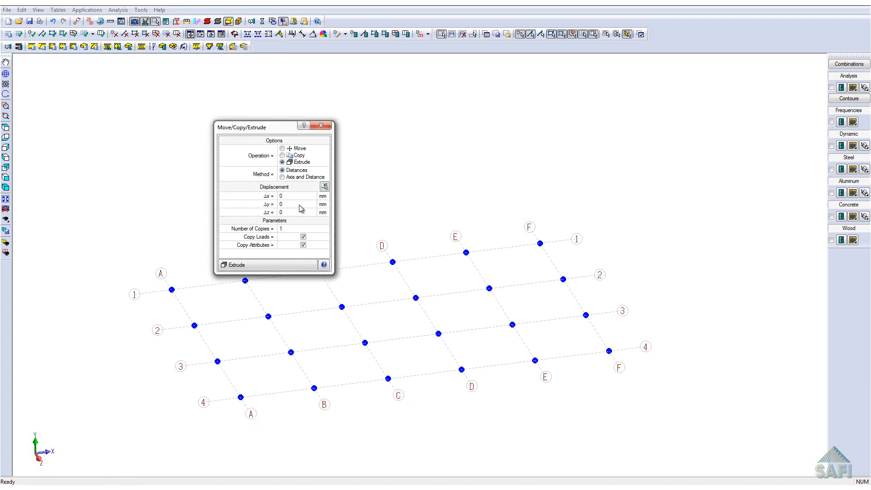
text(-3600)
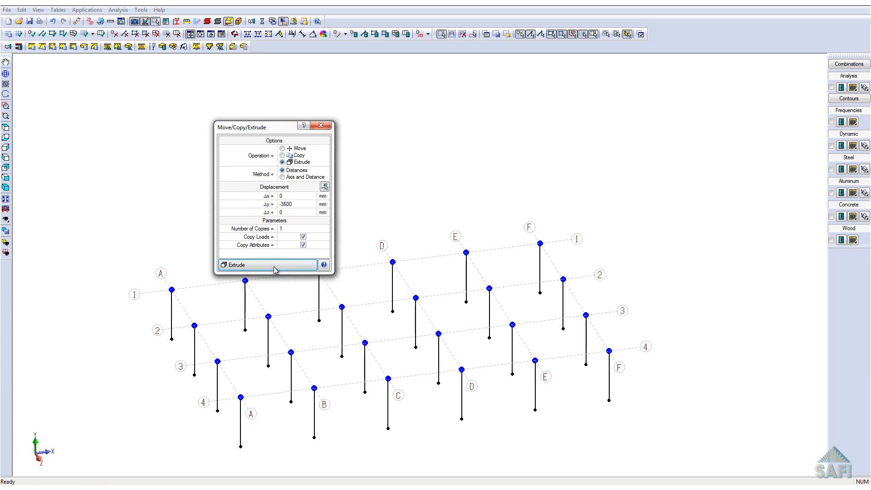
- Restrain X, Y, Z translation and Y rotation at all column base joints
click(235, 265)
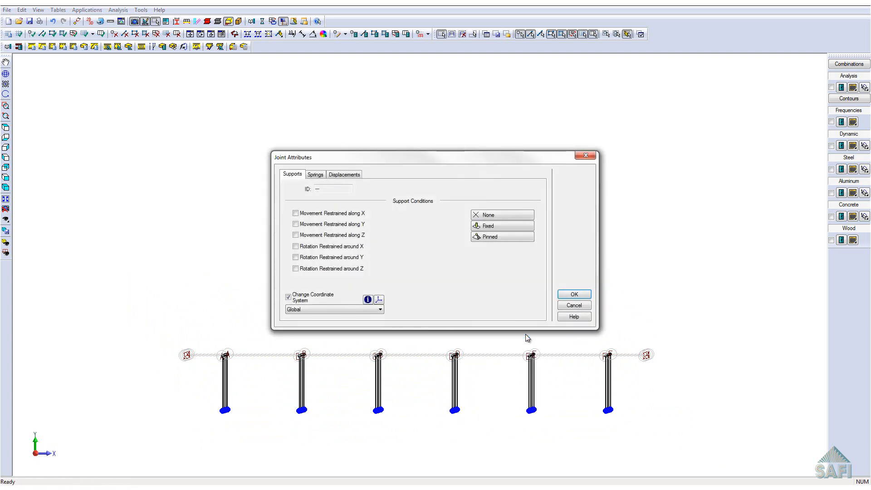
click(501, 236)
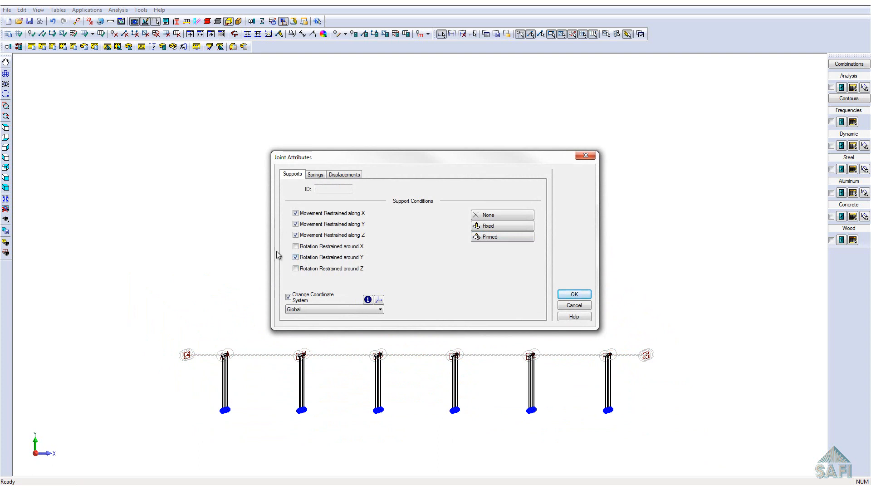
click(574, 294)
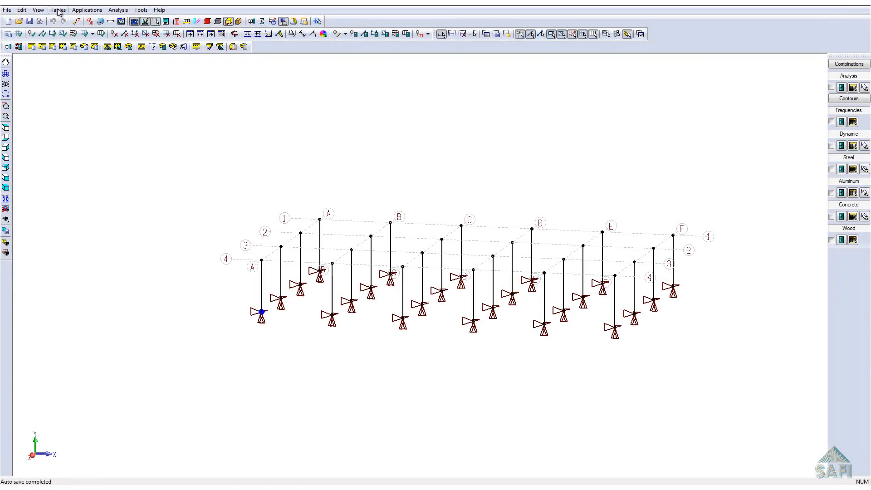
- Add plate section Conc_30MPa: 180 mm thick, material 15 - CONC 30 MPa
click(58, 10)
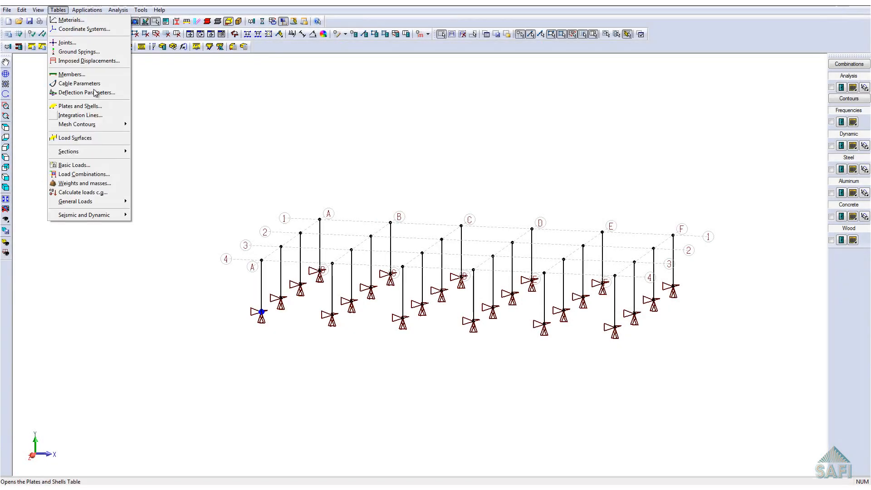
mouse_move(67, 151)
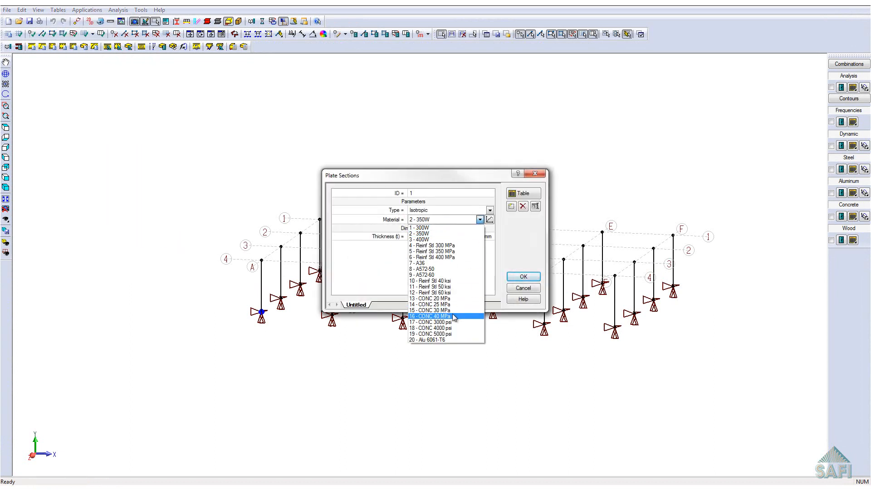
click(430, 310)
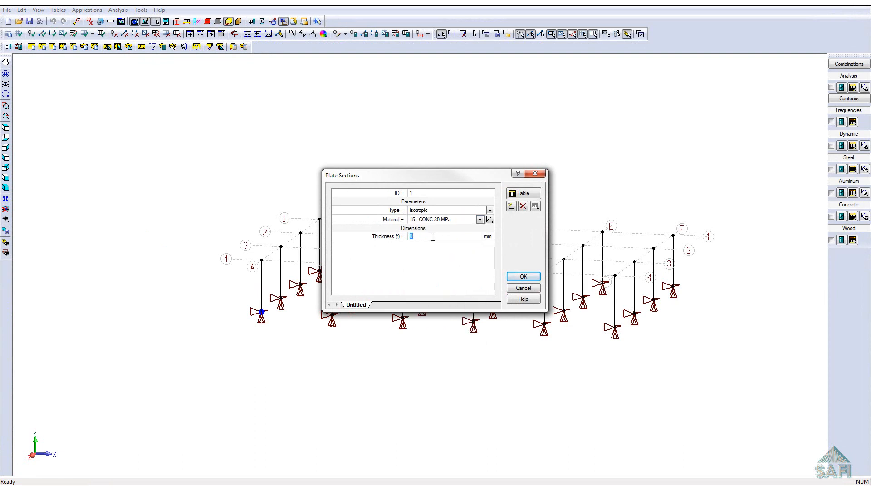
text(180)
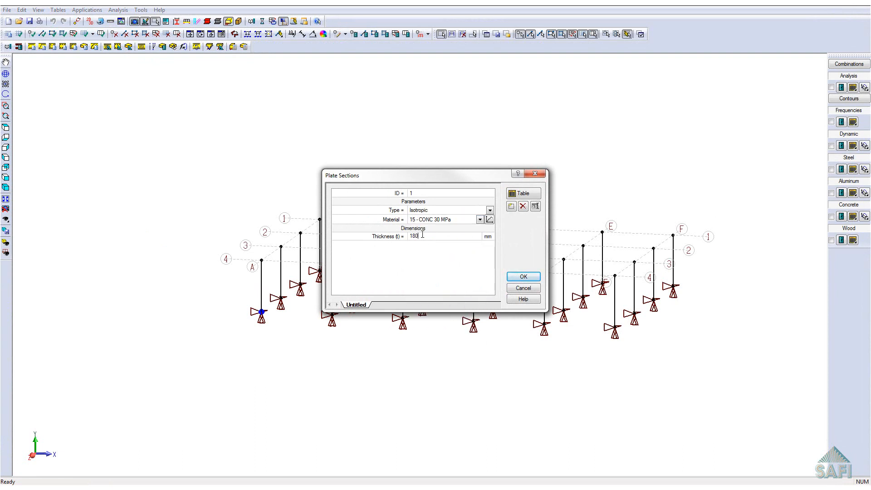
click(511, 206)
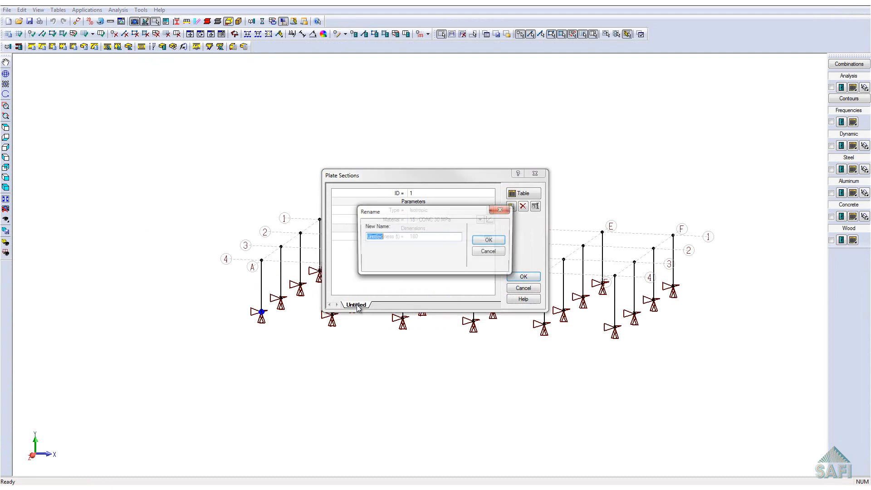
click(487, 239)
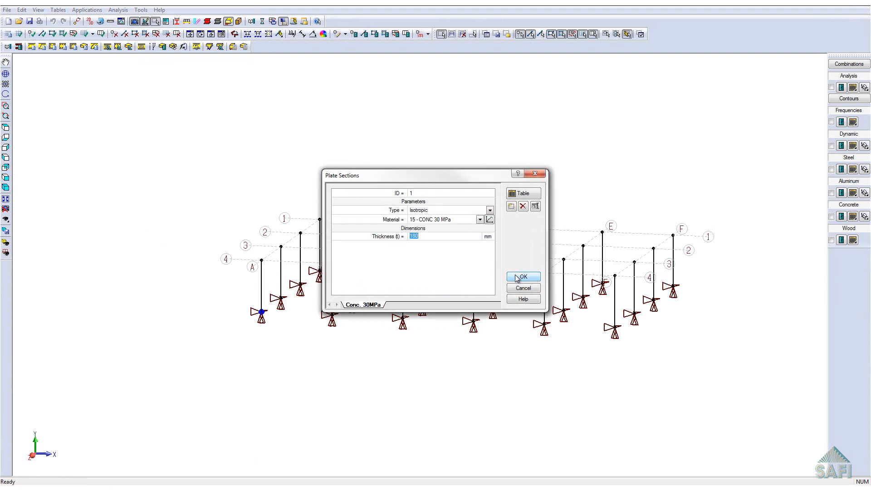
click(523, 277)
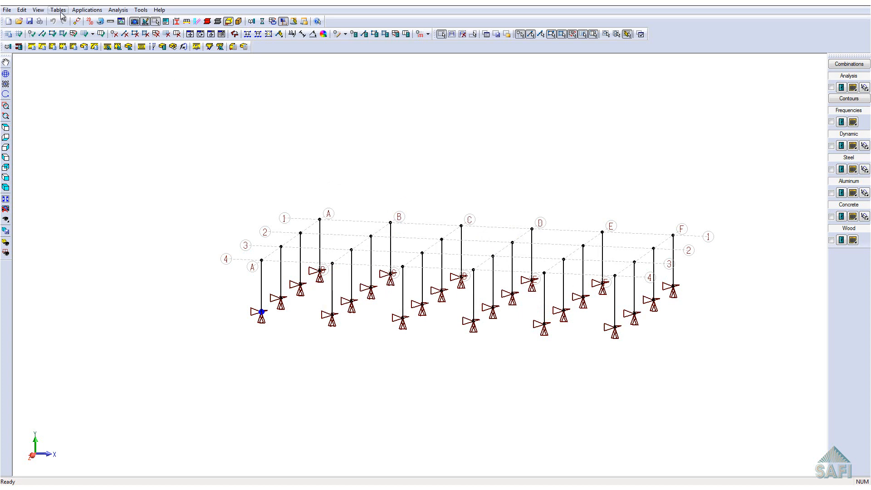
- Add non-standard section COL, 400 mm wide, made of 16 - CONC 40 MPa
click(57, 10)
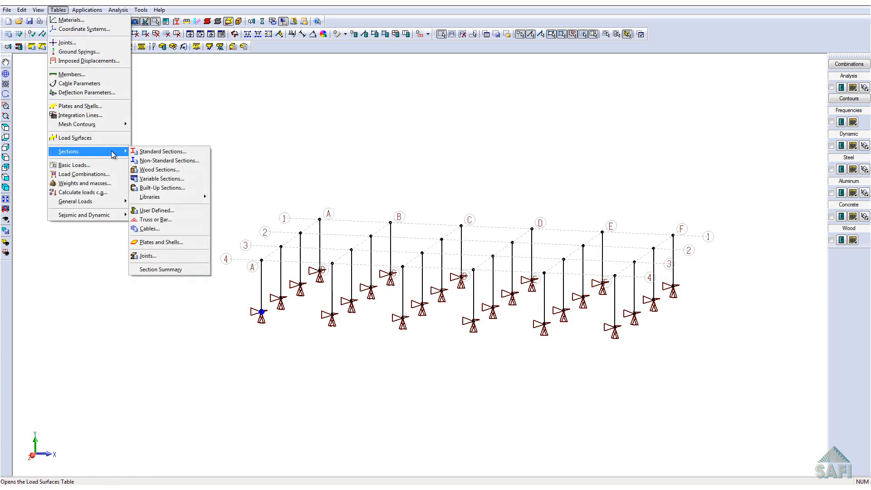
click(168, 160)
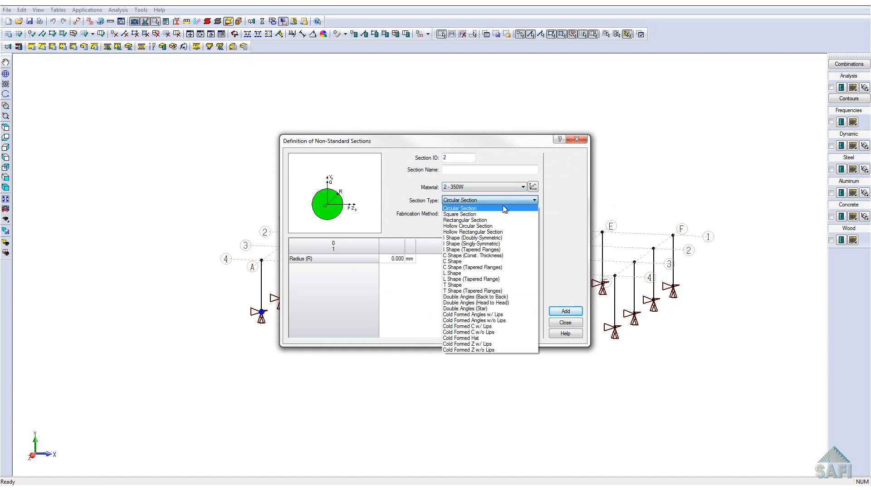
click(522, 187)
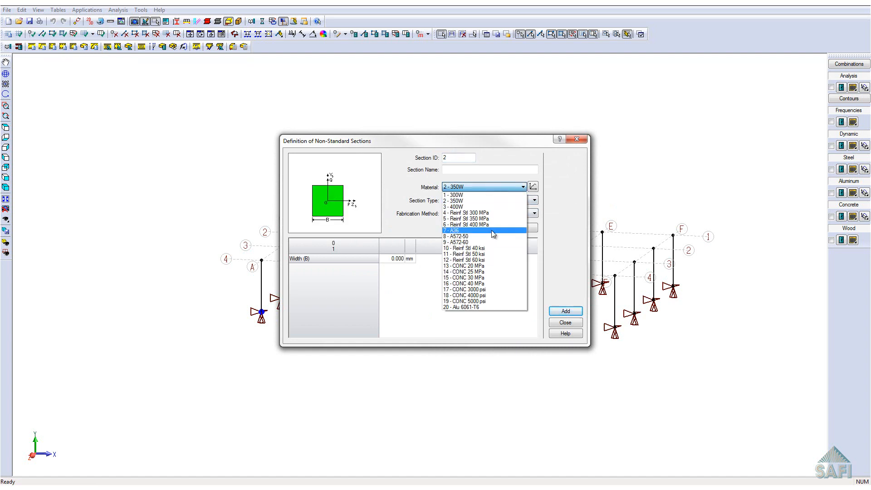
click(464, 284)
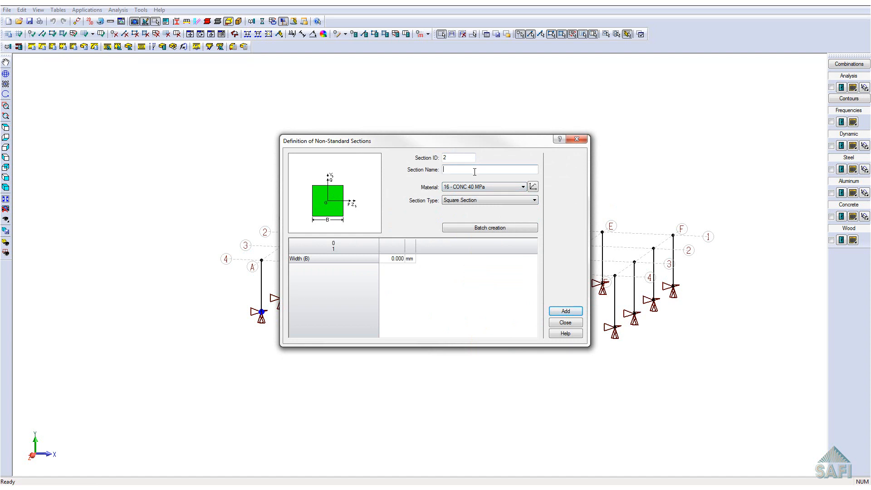
text(COL)
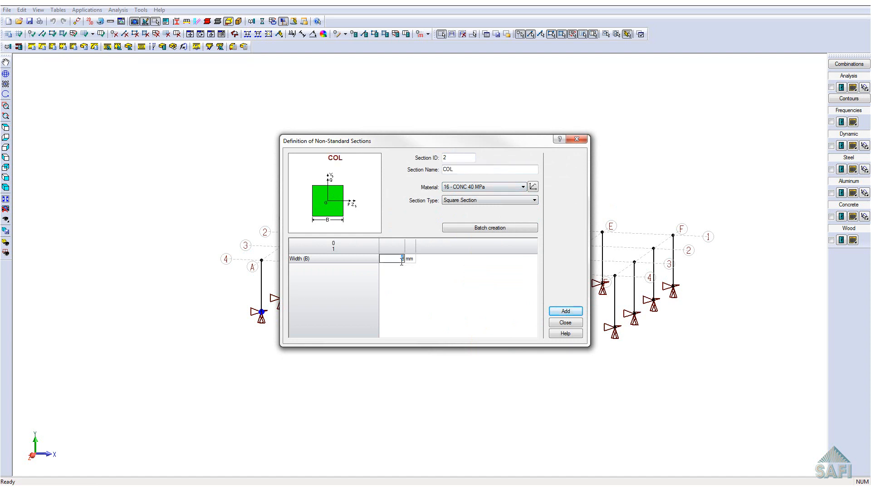
text(400)
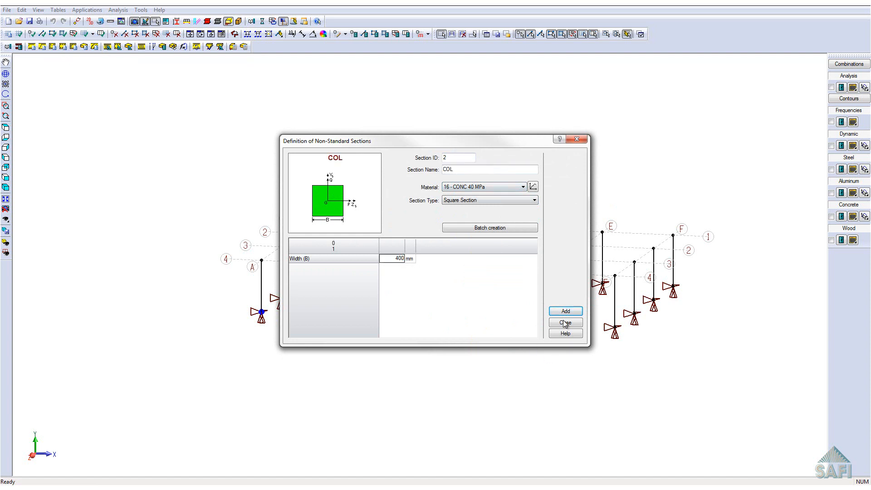
click(565, 323)
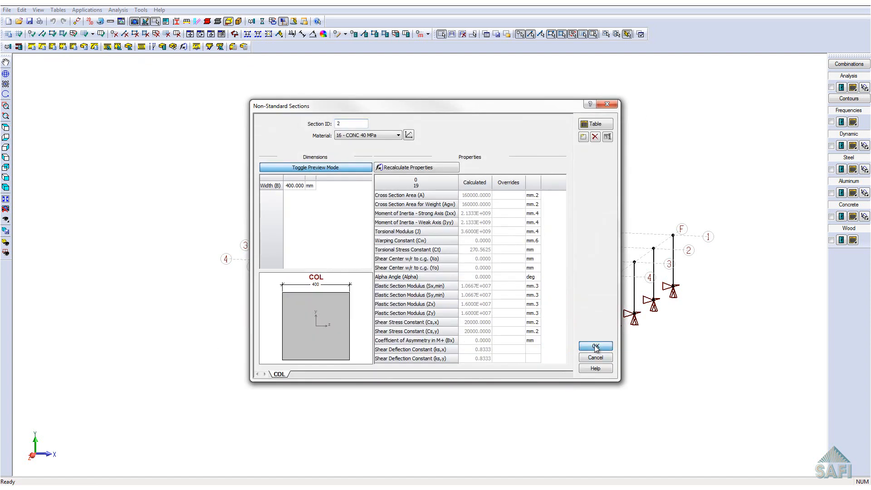
click(594, 346)
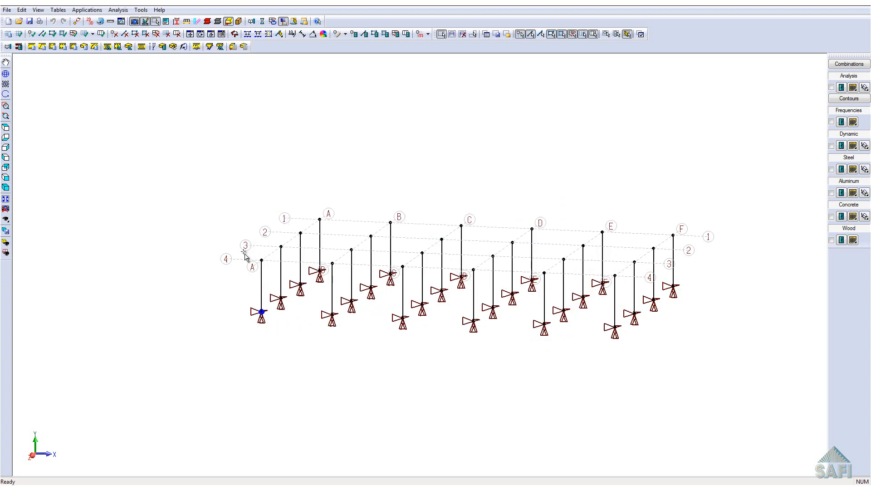
mouse_move(128, 46)
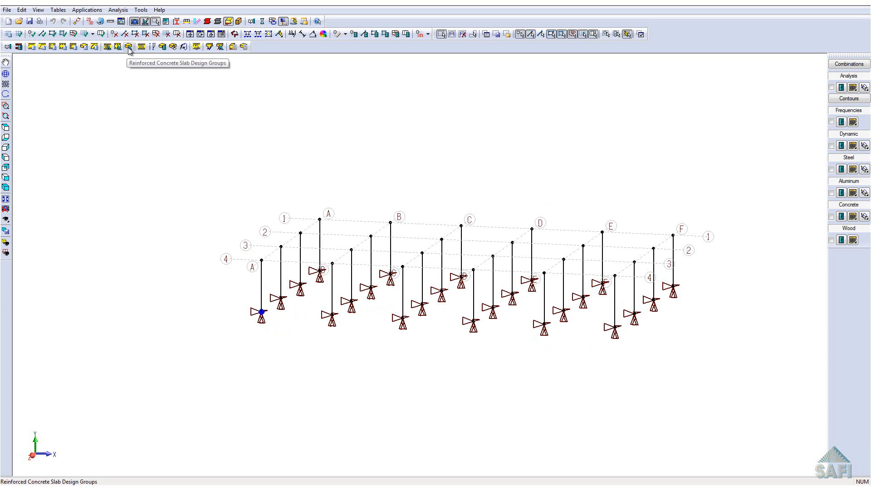
- Add slab design group 'Group 15M' with 15M bars and 20 mm cover
click(128, 46)
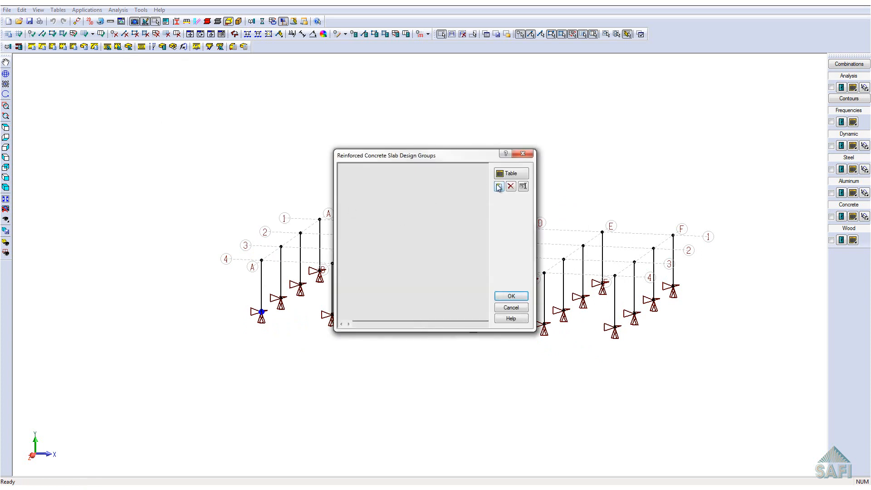
click(498, 186)
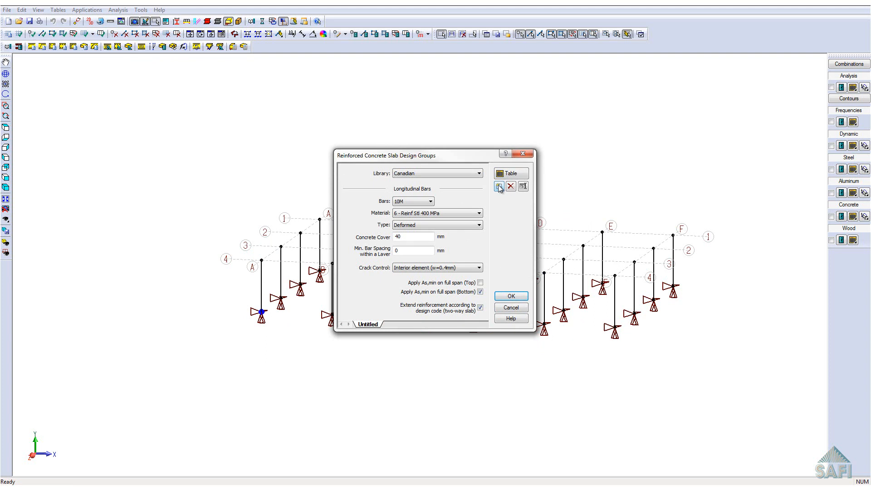
click(429, 201)
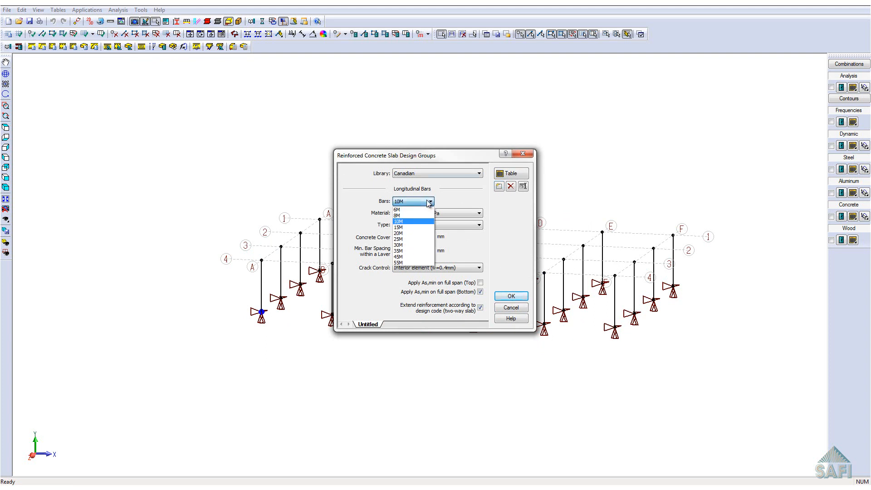
click(398, 227)
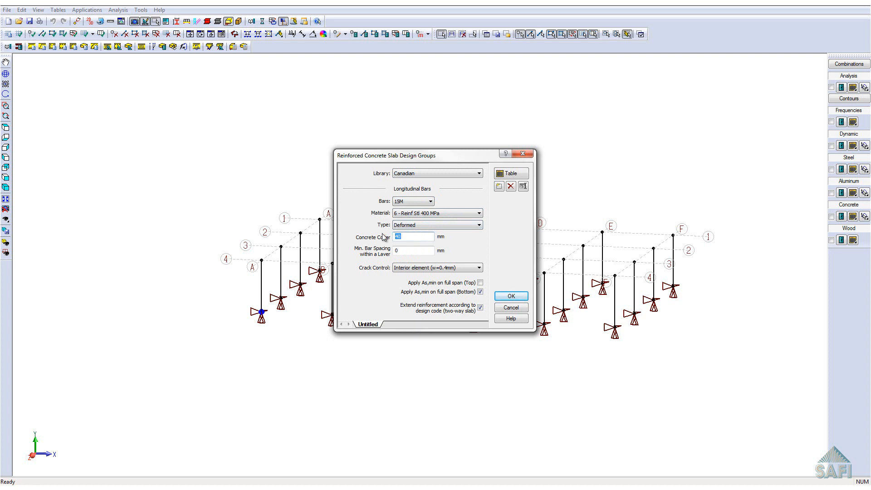
text(20)
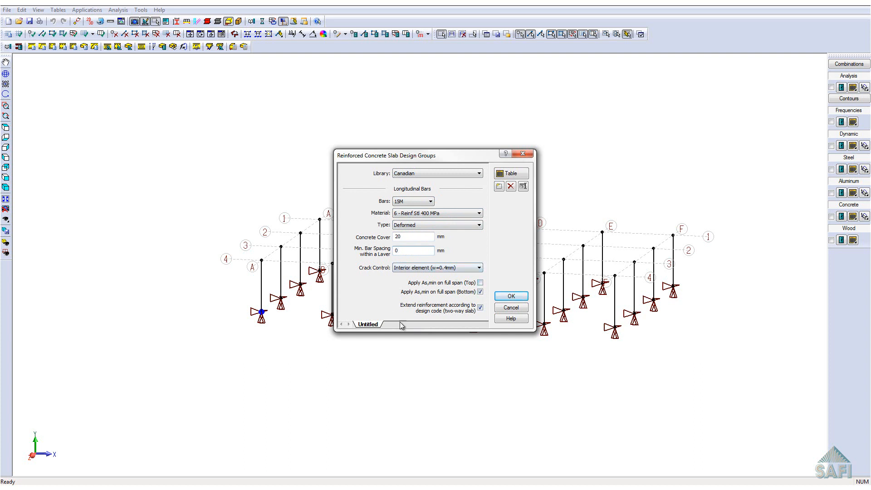
click(413, 250)
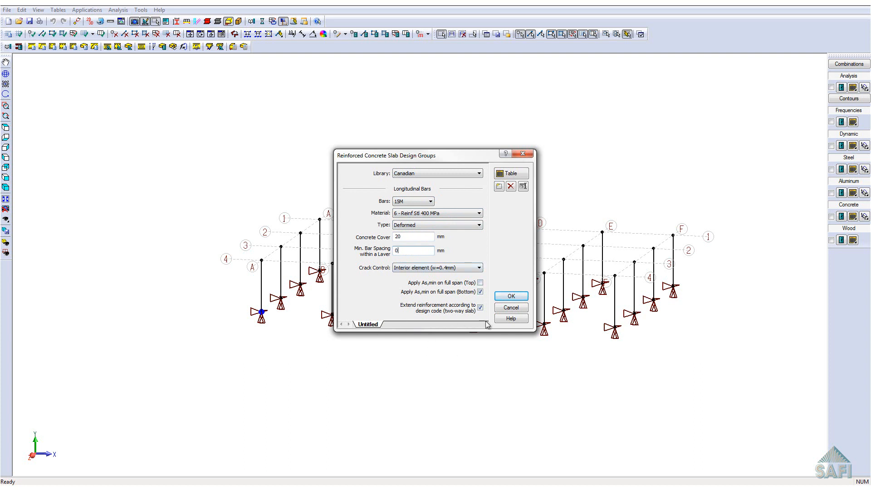
double_click(368, 324)
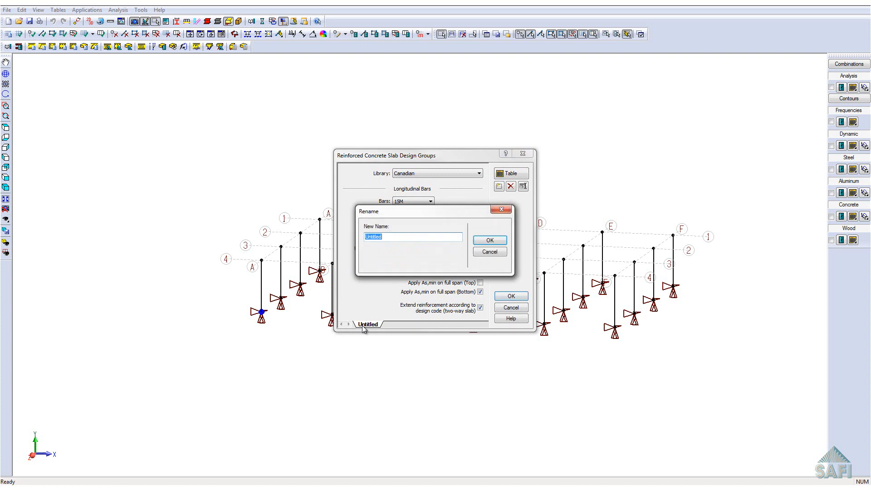
click(488, 240)
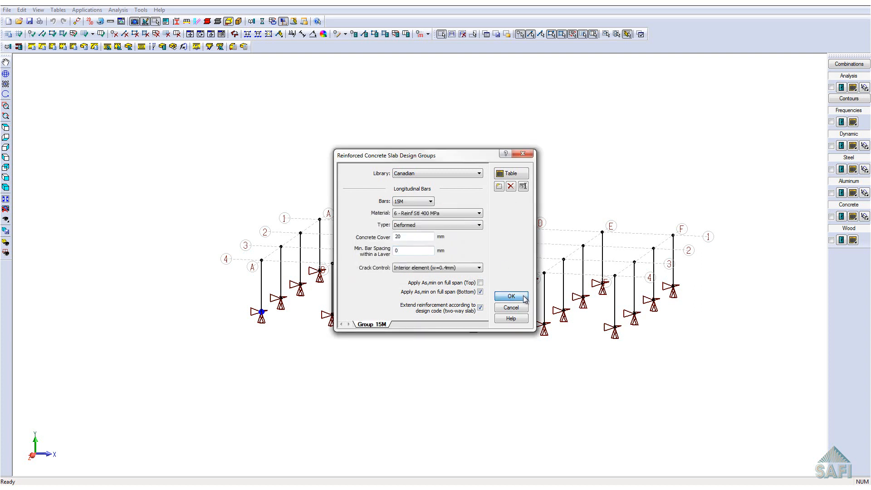
click(510, 295)
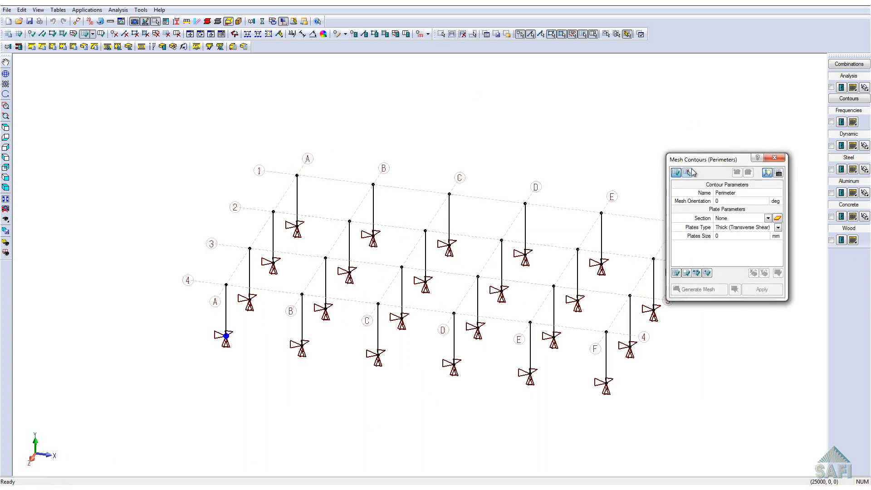
- Set the perimeter mesh contour to section 1 - Conc. 30MPa with 350 mm plates
drag(704, 160, 69, 87)
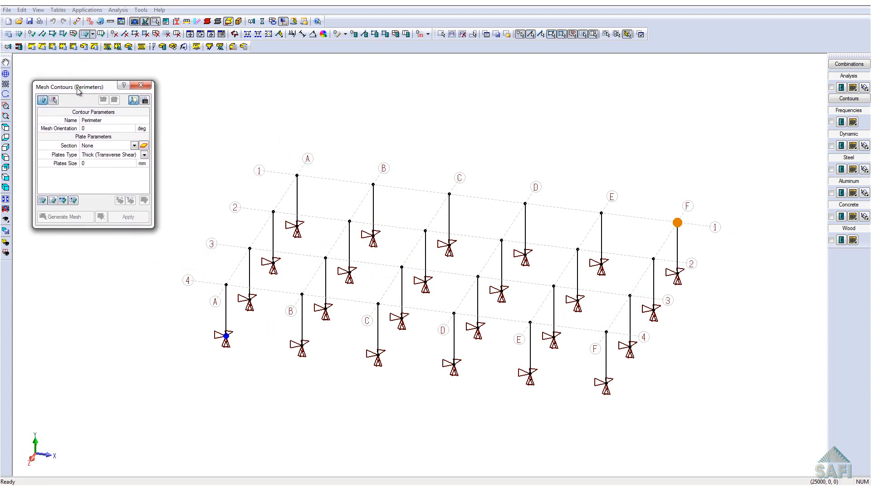
click(134, 146)
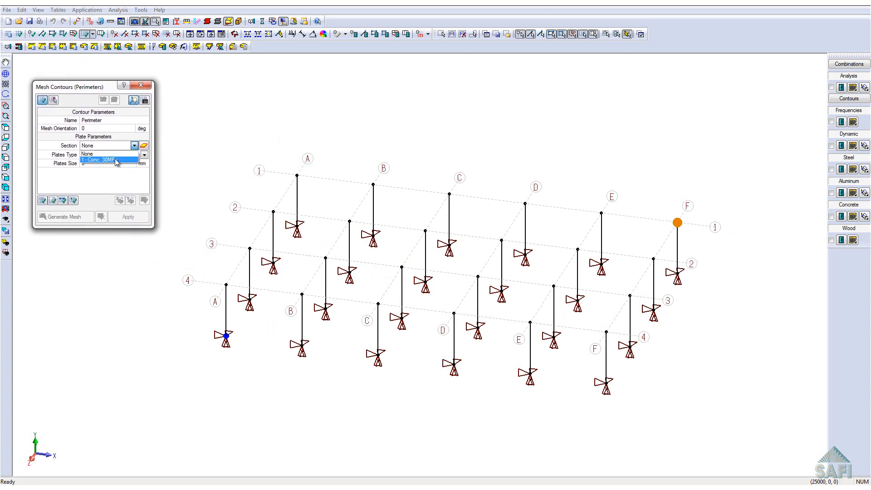
click(108, 161)
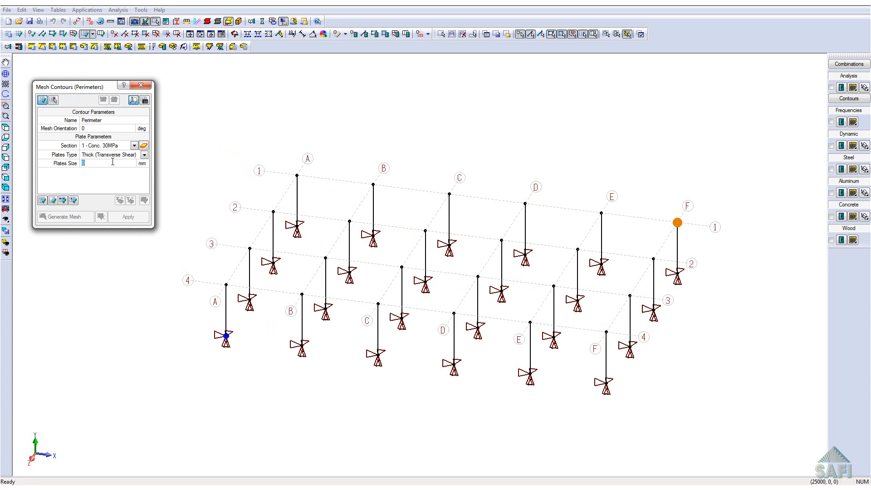
text(350)
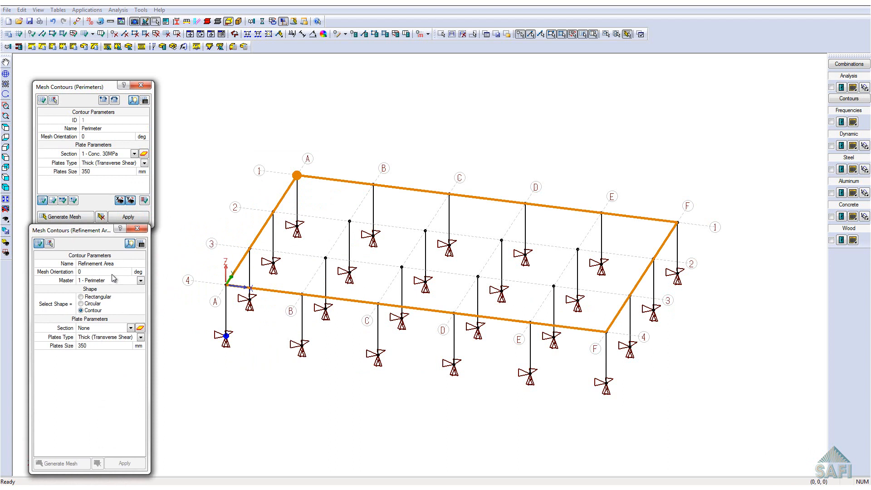
- Apply rectangular 400 × 400 mm refinement areas with 200 mm plates at column heads
click(81, 296)
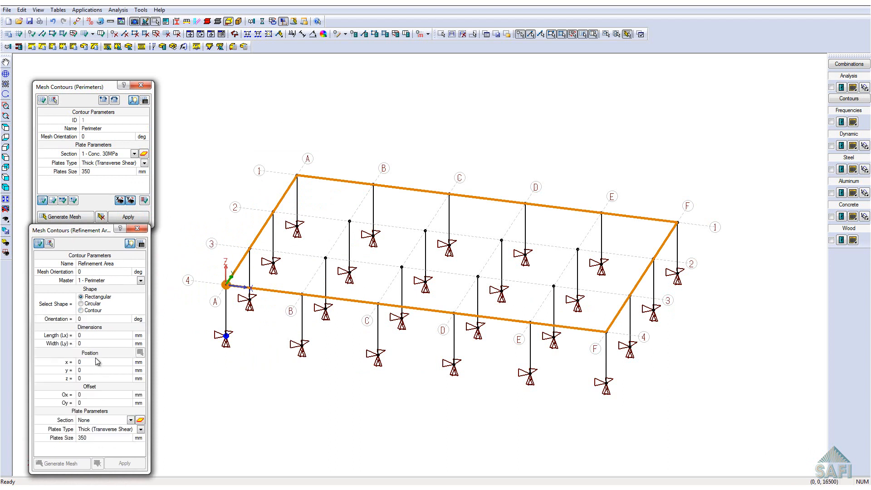
text(2)
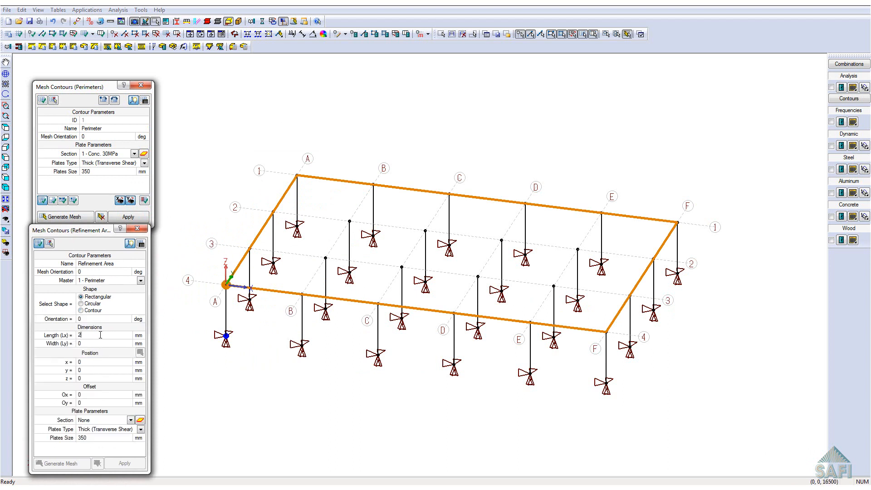
text(400)
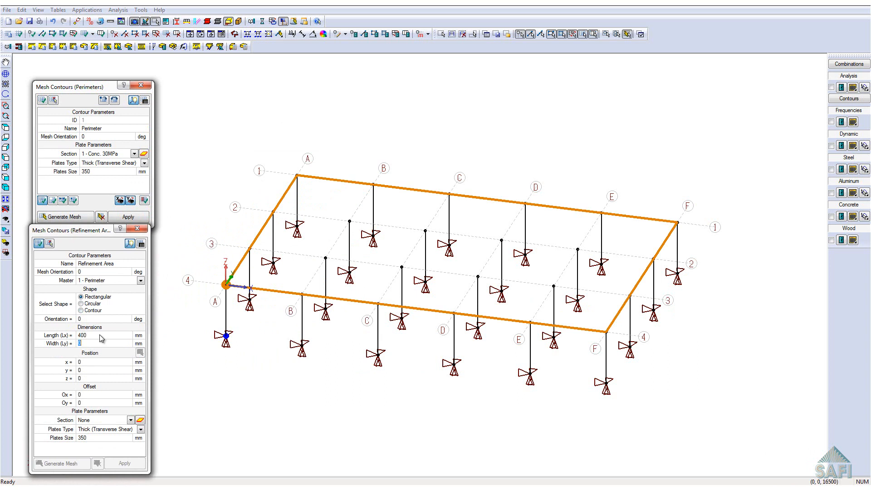
text(400)
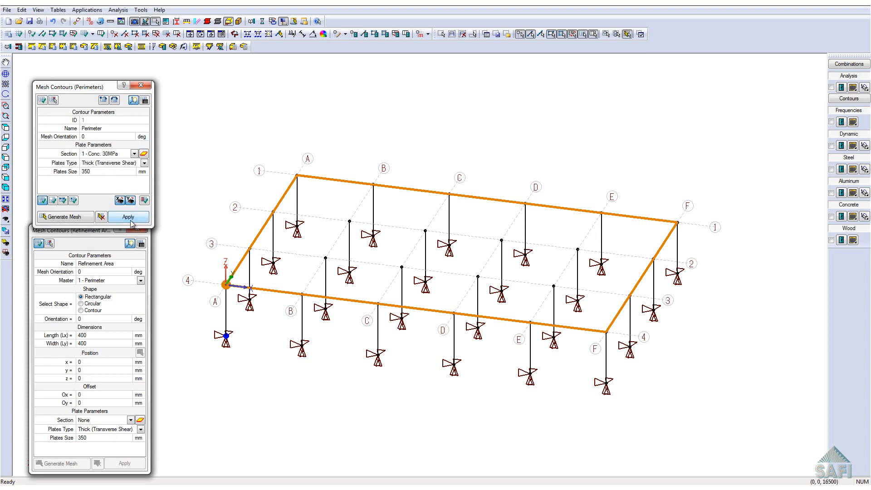
click(131, 419)
text(200)
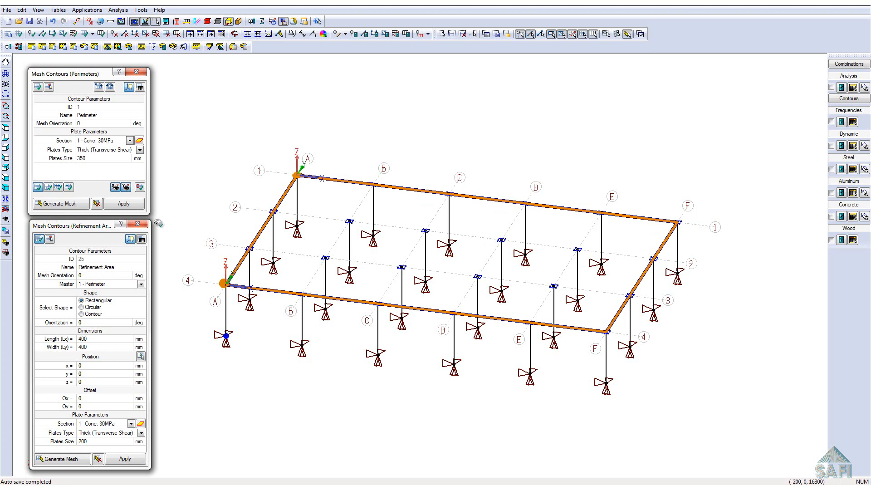
click(137, 223)
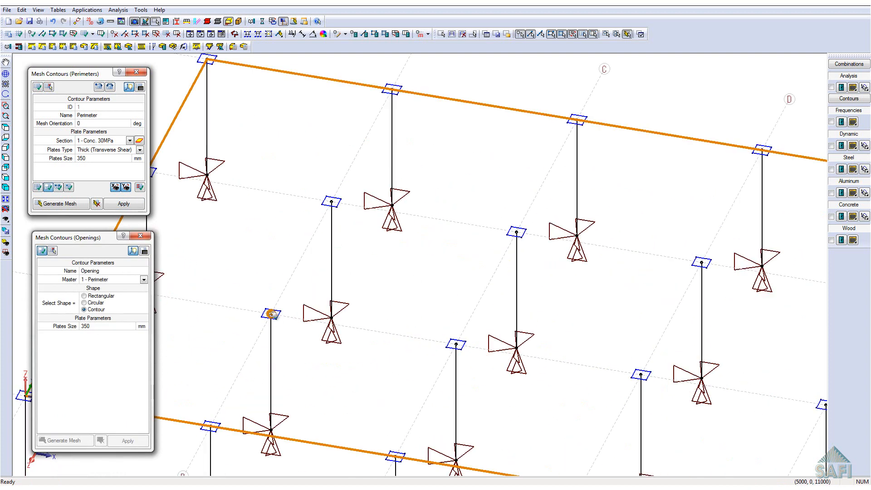
- Outline the opening contour between grid lines B–C and 2–3
click(338, 198)
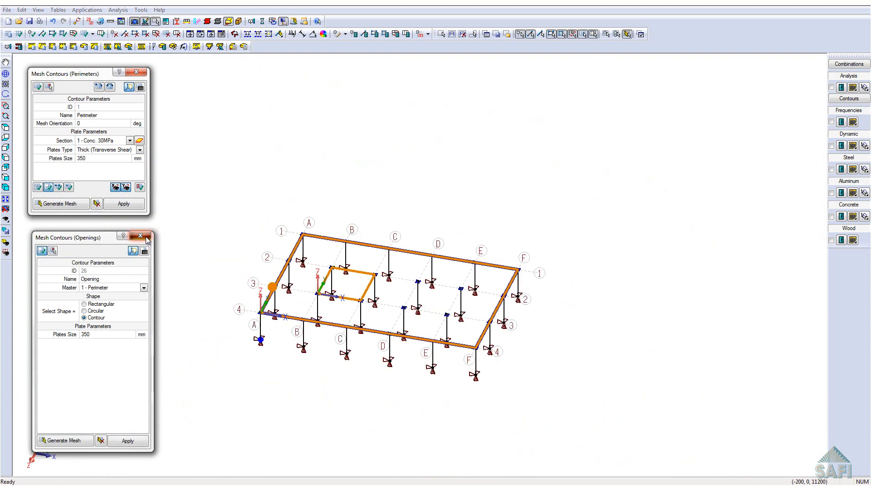
click(142, 235)
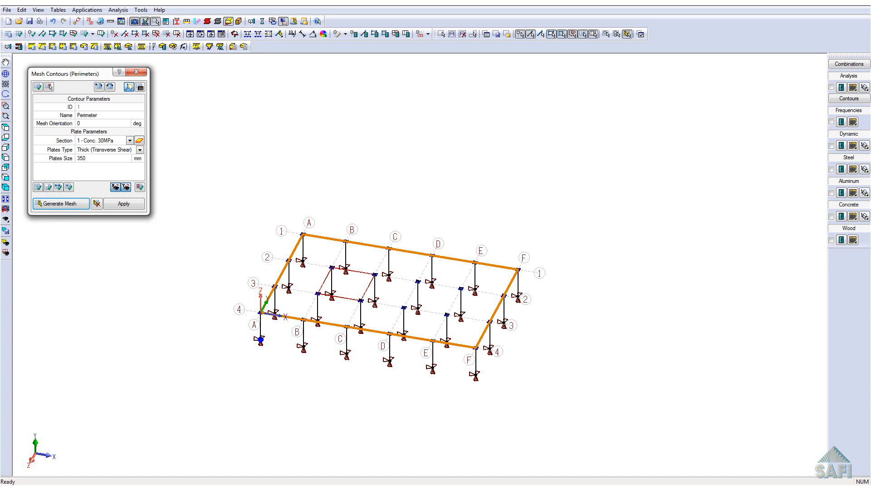
- Generate the slab plate mesh around the opening and close the Mesh Contours window
click(59, 203)
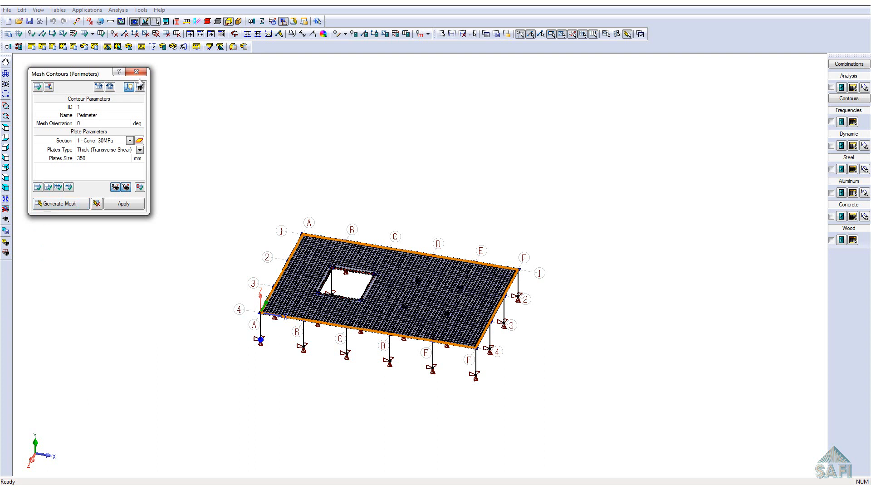
click(140, 187)
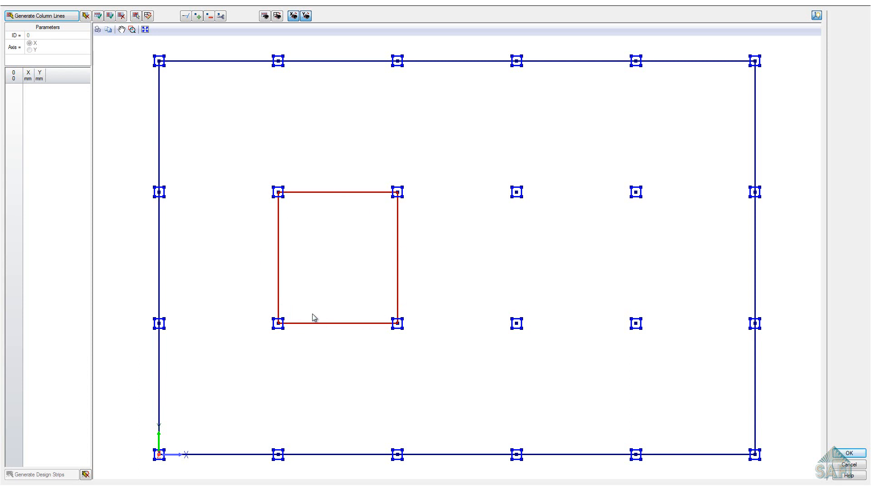
mouse_move(87, 50)
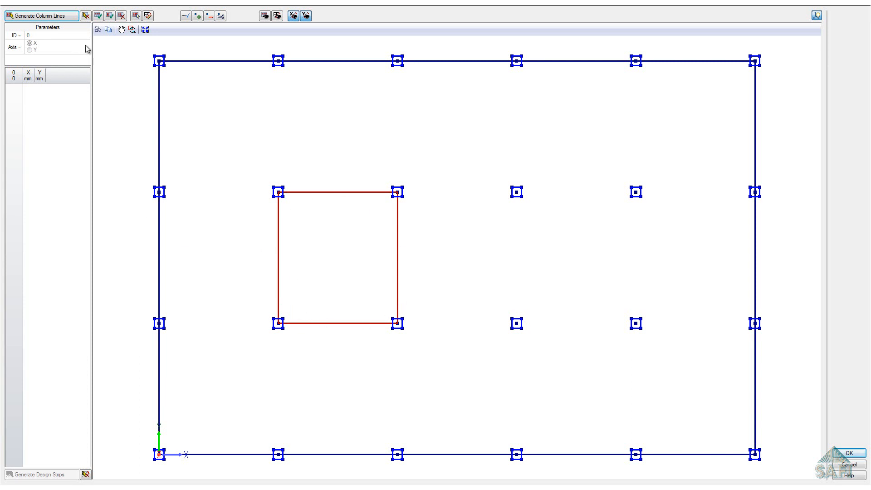
mouse_move(98, 15)
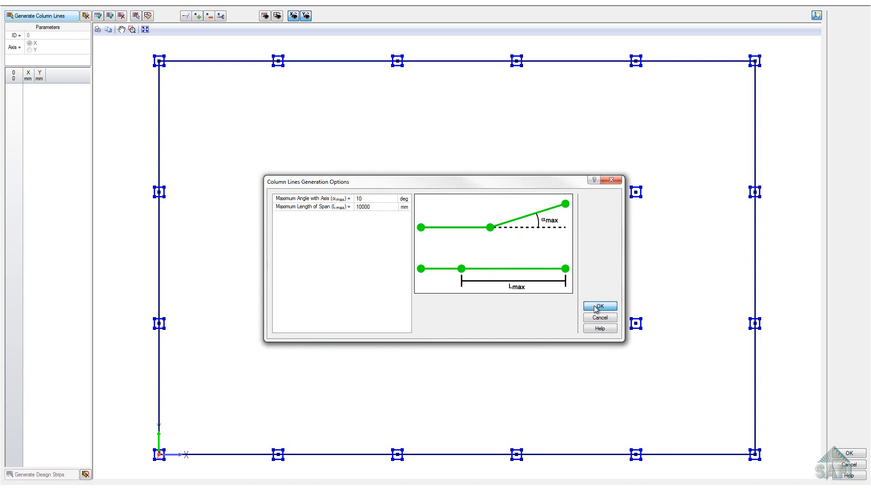
- Accept max angle 10° and max span 10000 mm to generate column lines
click(599, 307)
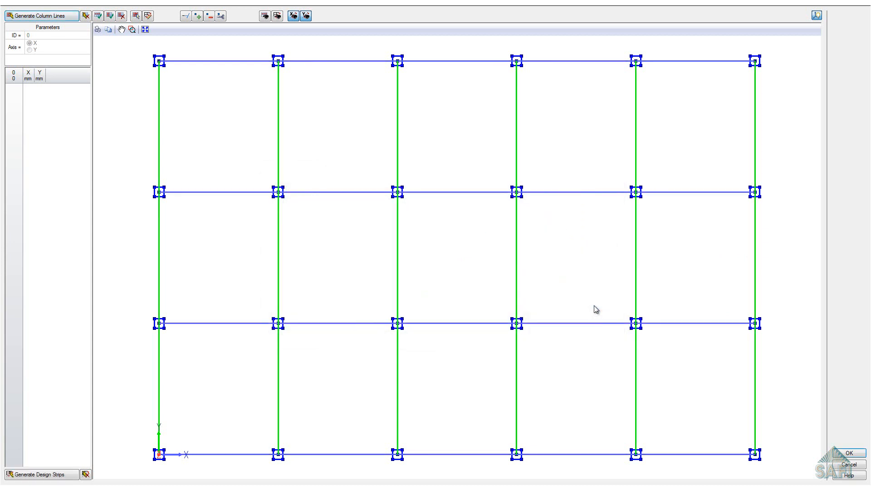
mouse_move(143, 401)
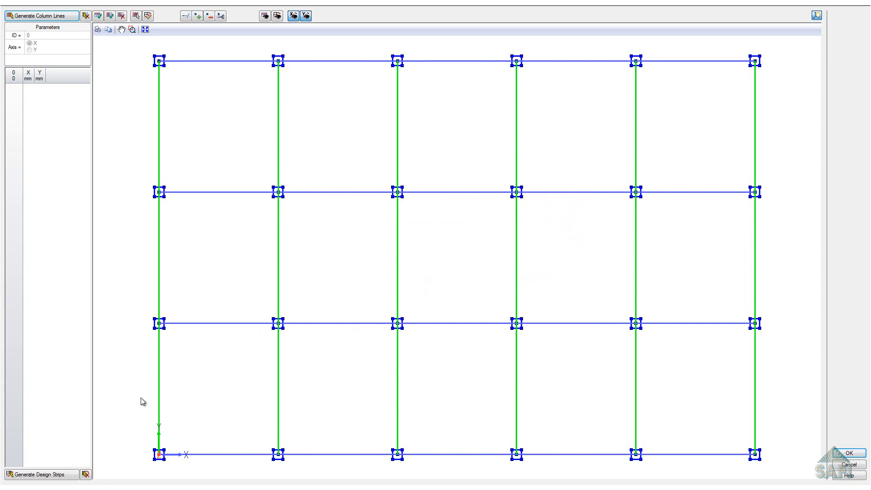
mouse_move(245, 99)
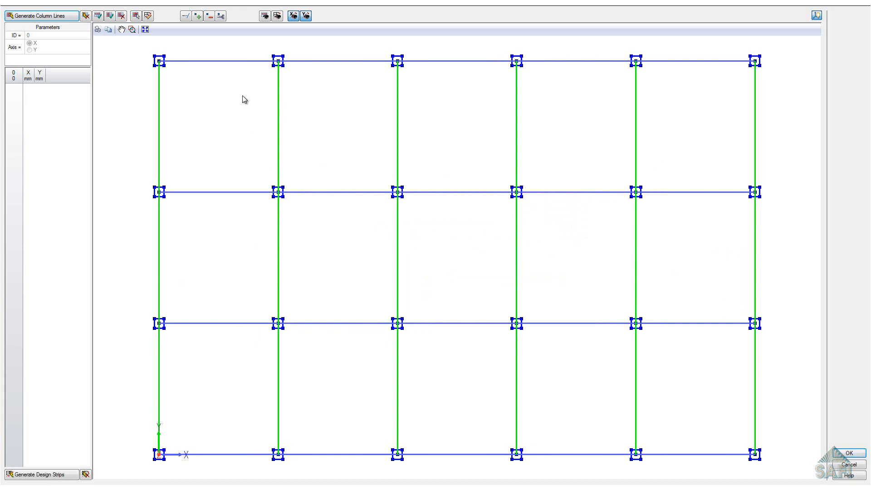
- Generate design strips with 400 mm supports and Group 15M for column and middle strips
click(348, 193)
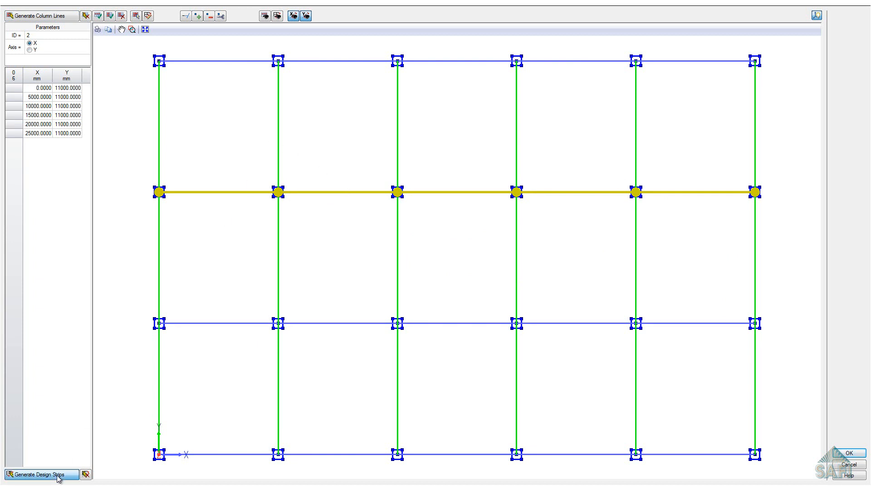
click(40, 475)
text(4)
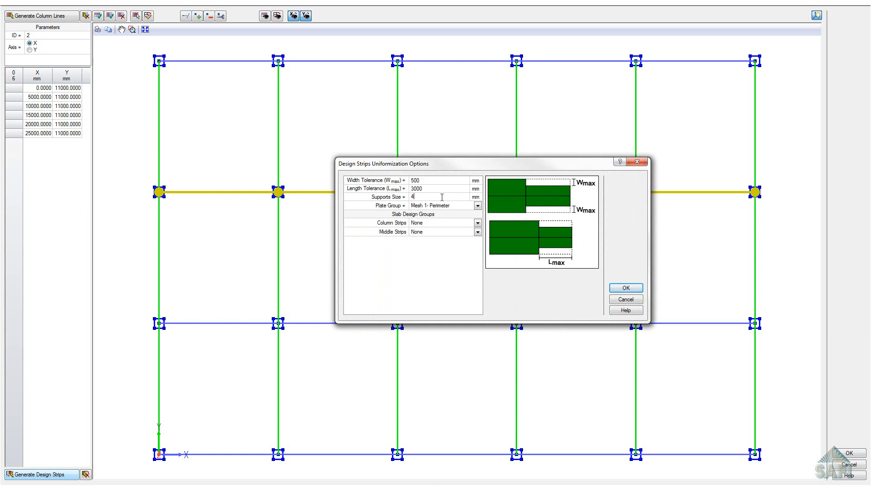
text(00)
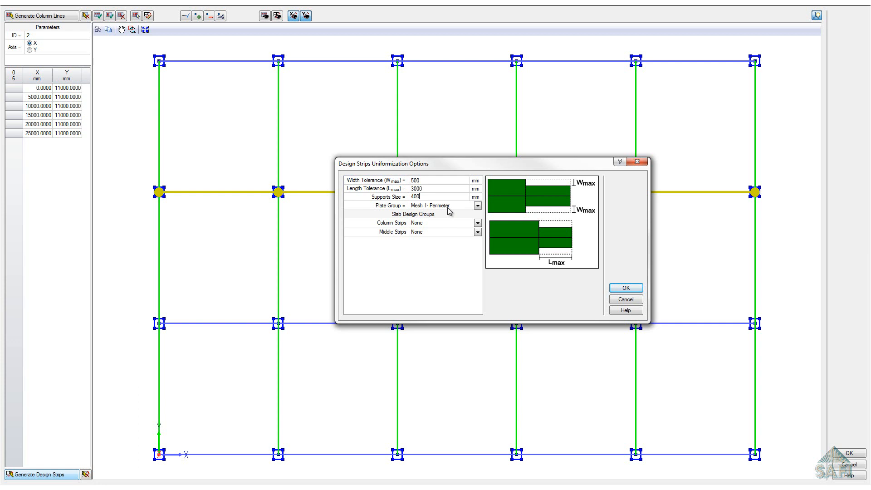
click(476, 205)
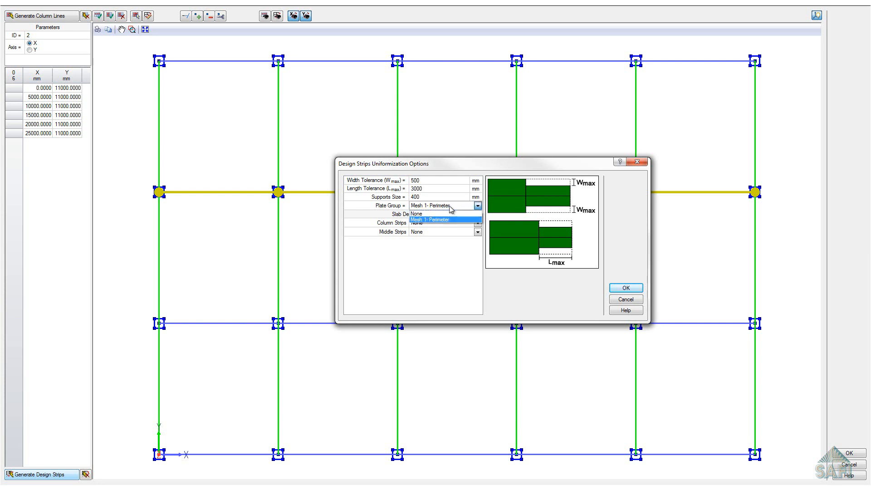
click(431, 219)
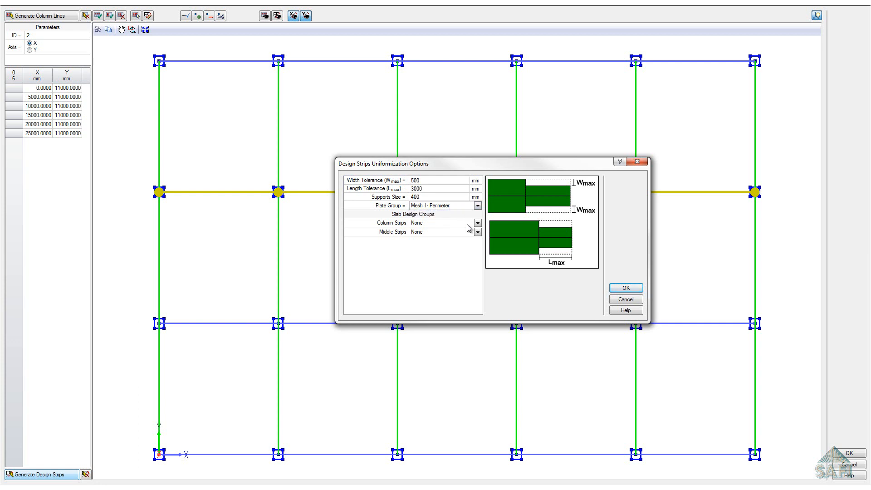
click(476, 223)
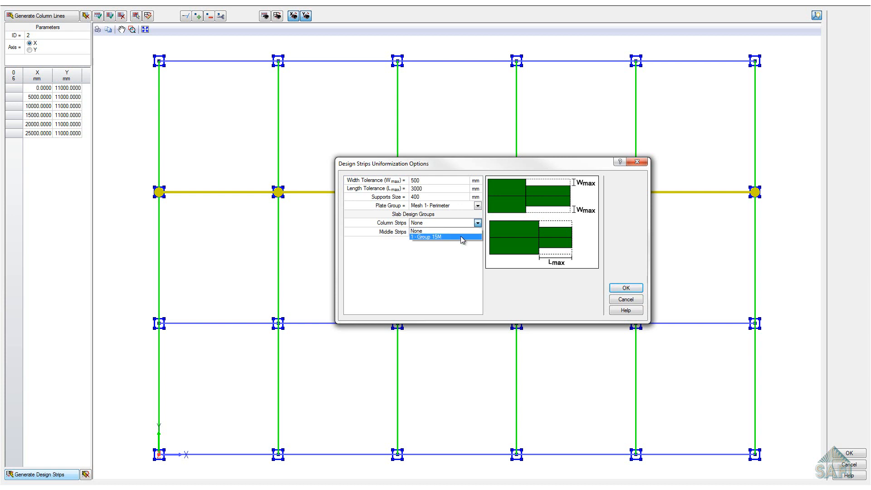
click(440, 237)
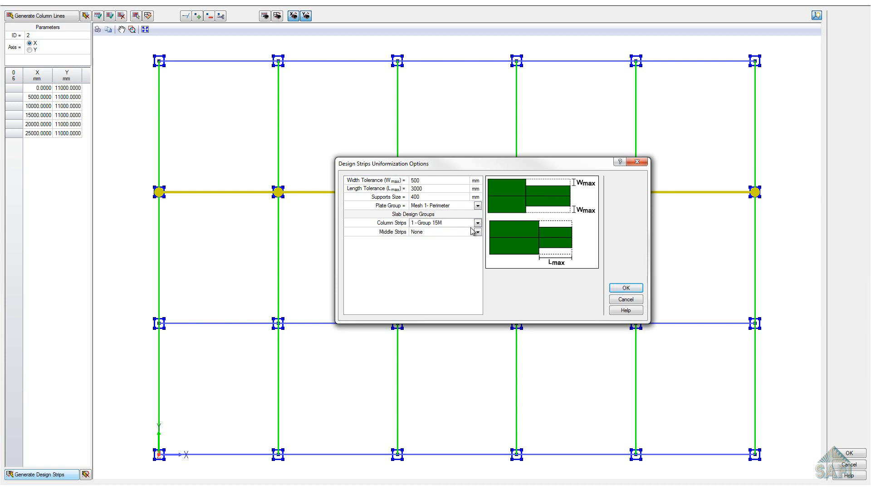
click(442, 232)
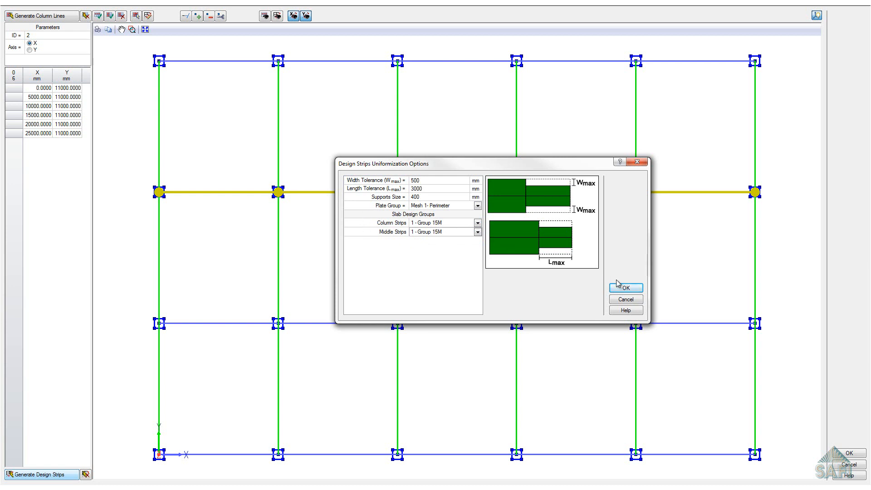
click(624, 287)
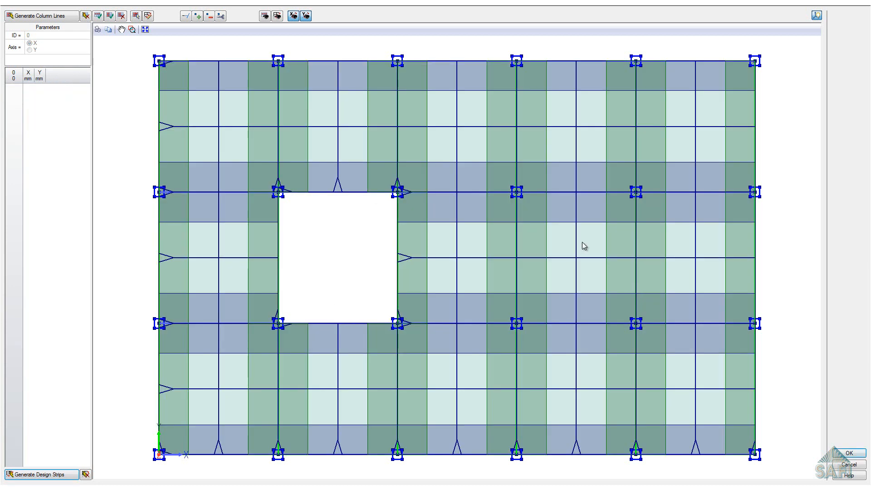
- Toggle the X and Y design strip views to review the generated strips
click(305, 15)
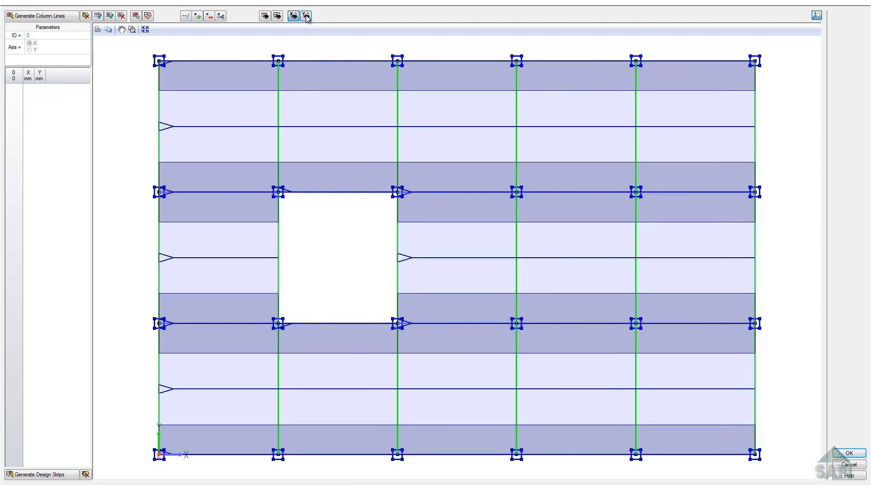
click(305, 15)
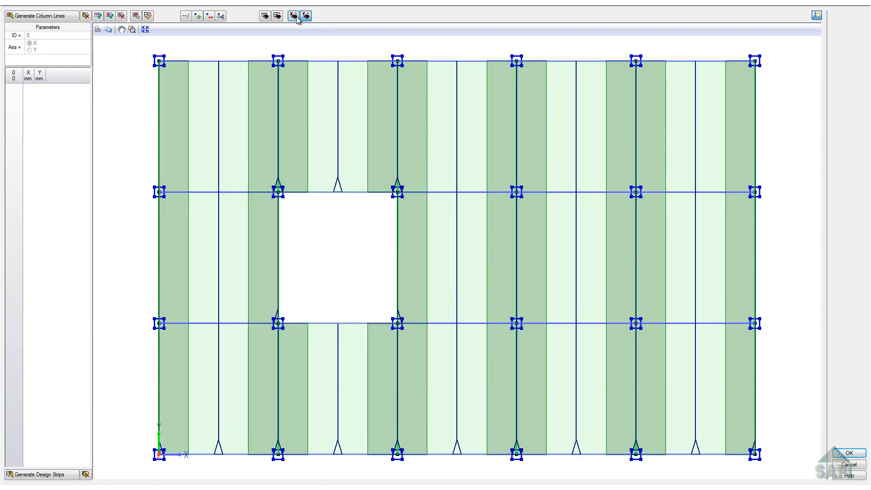
click(304, 15)
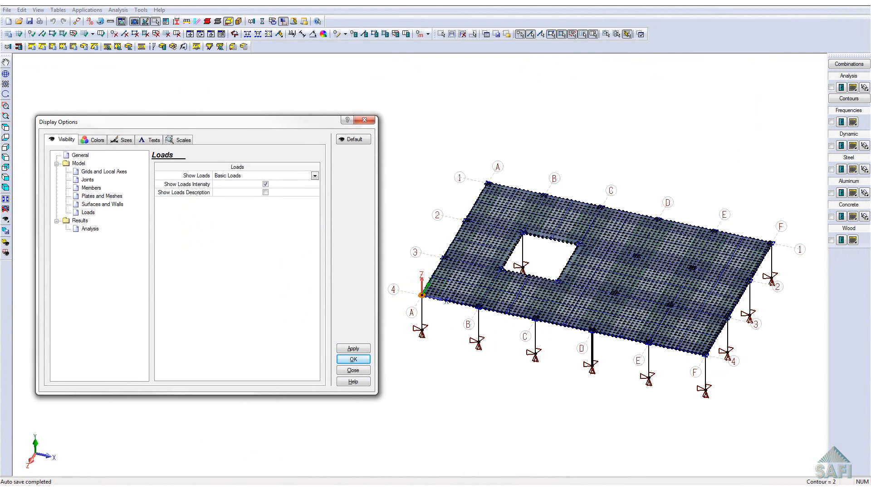
- Hide plate faces, set dimensions ratio 100, and shrink joint markers and supports to 20
click(102, 196)
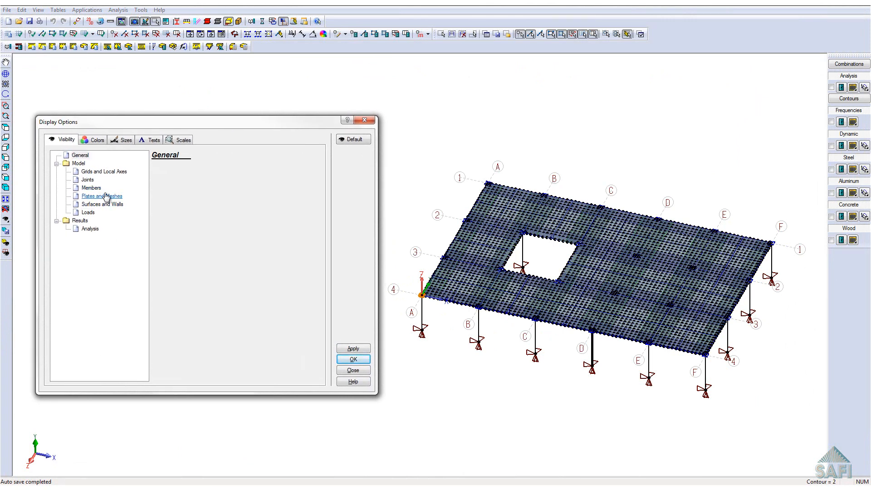
click(101, 196)
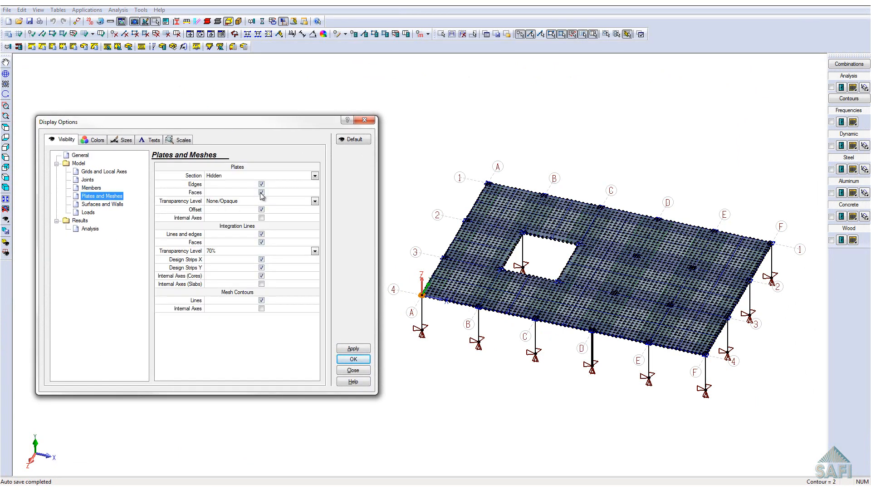
click(124, 139)
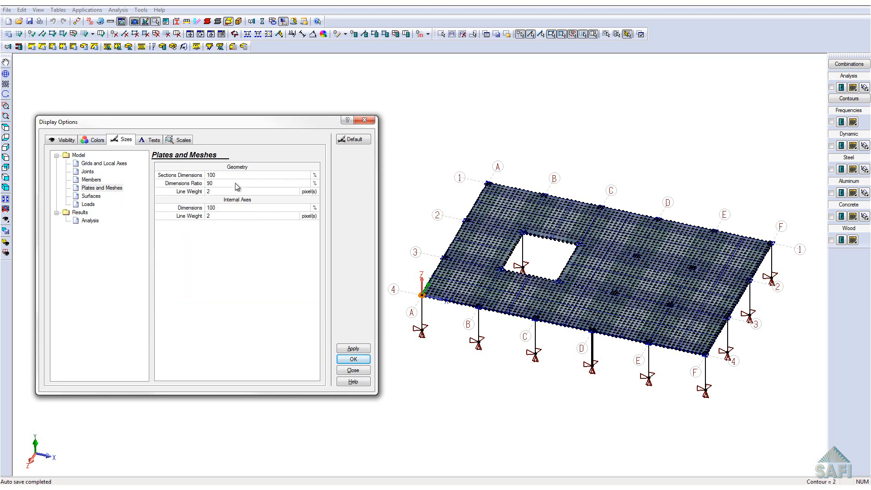
text(100)
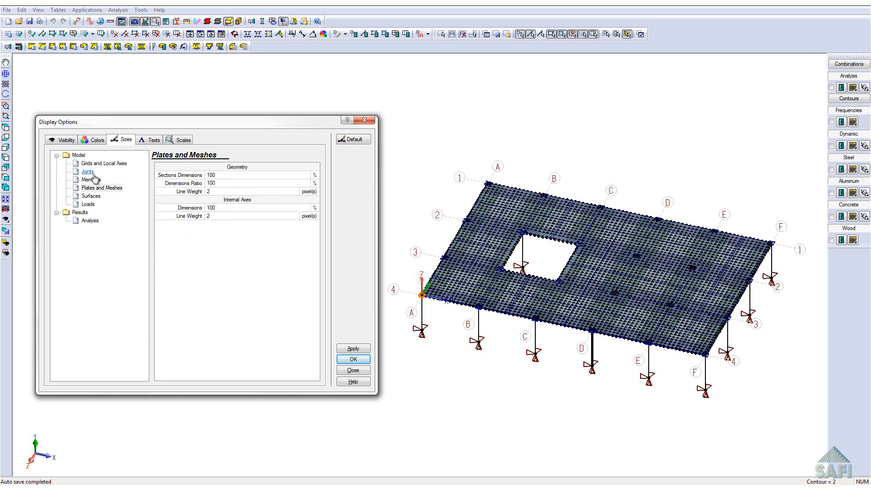
click(87, 171)
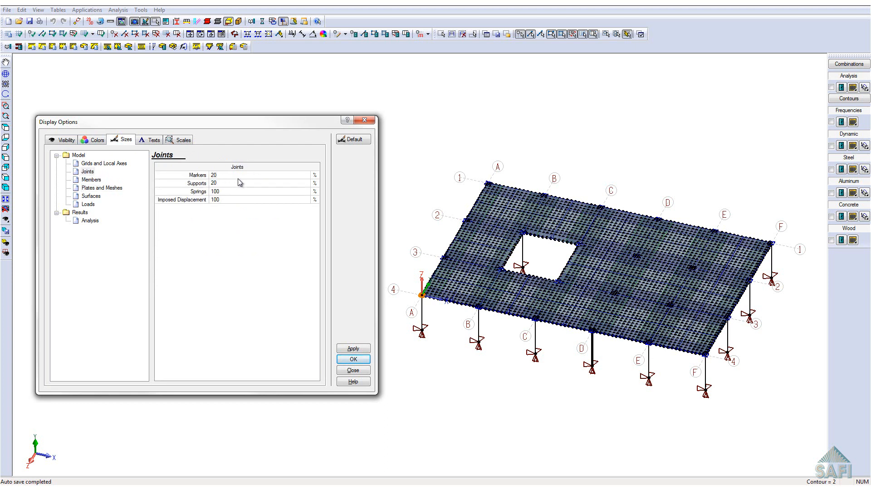
click(353, 348)
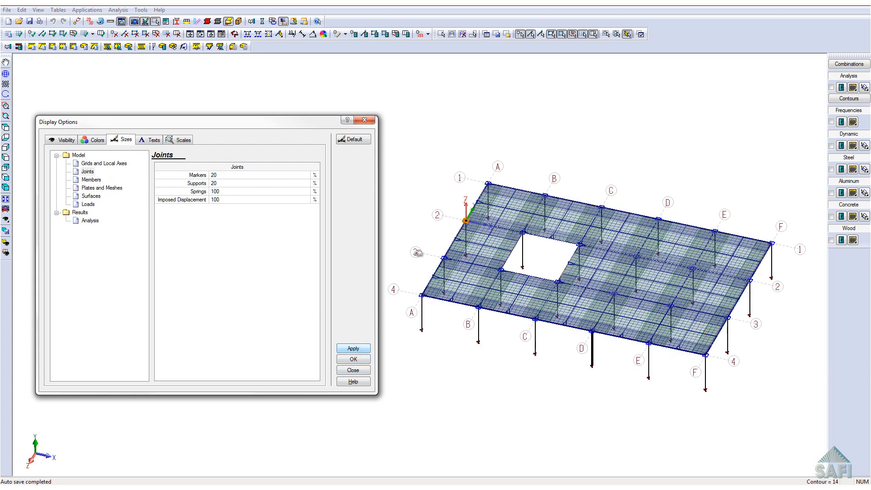
click(353, 371)
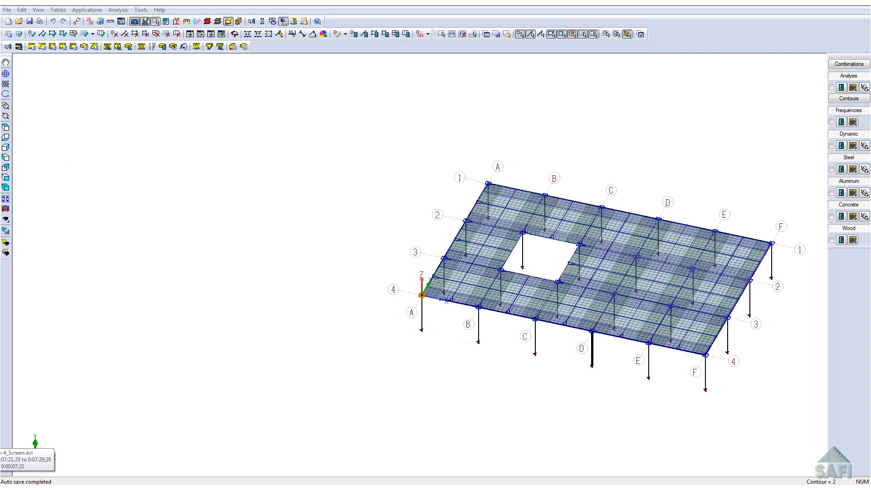
click(57, 9)
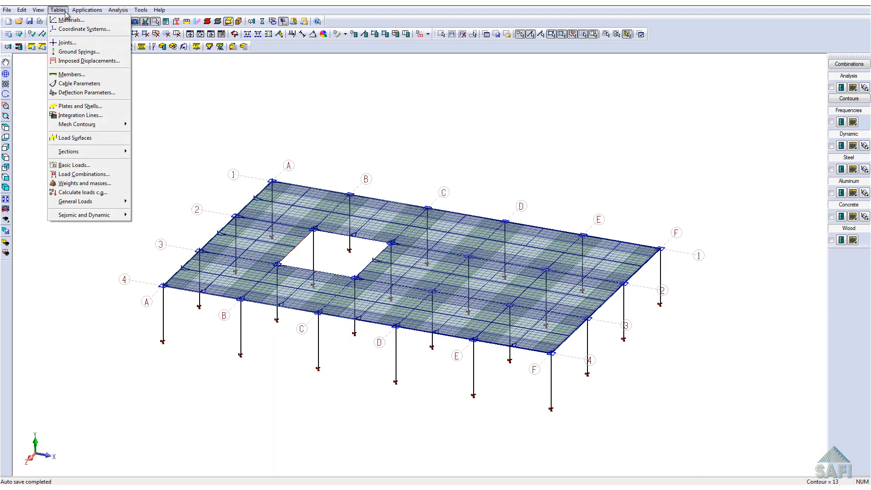
mouse_move(73, 165)
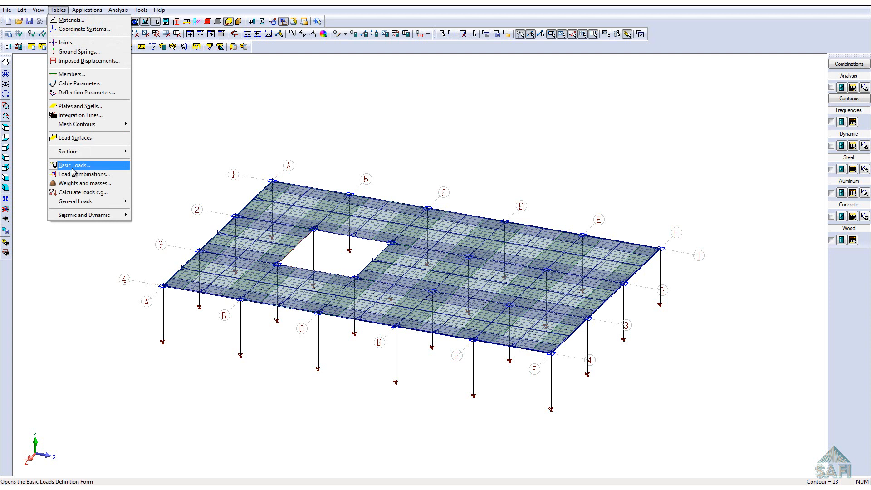
click(73, 165)
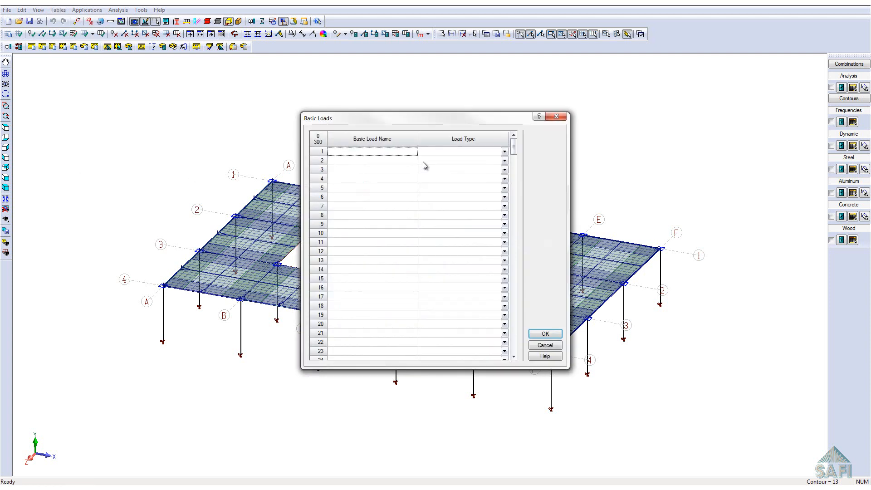
click(503, 151)
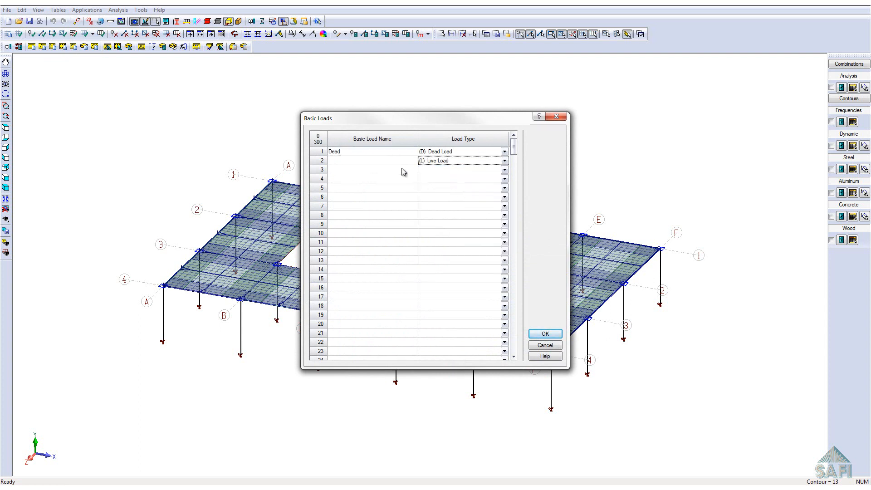
text(L)
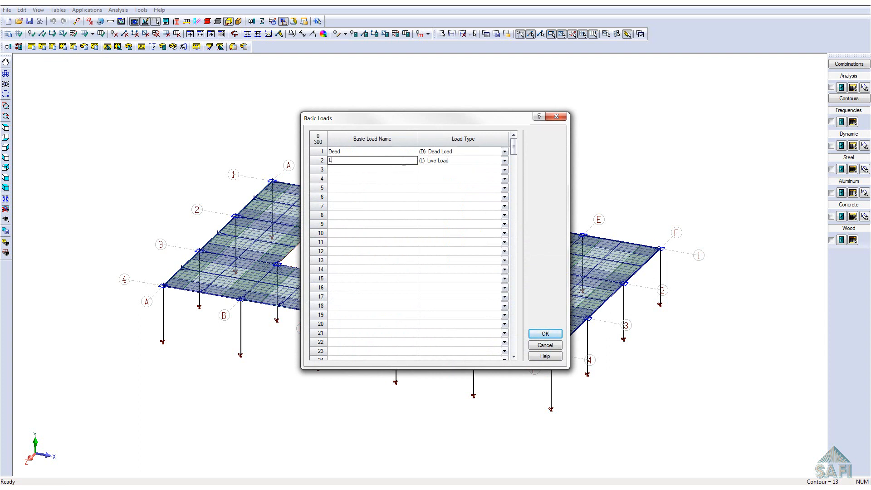
text(Live)
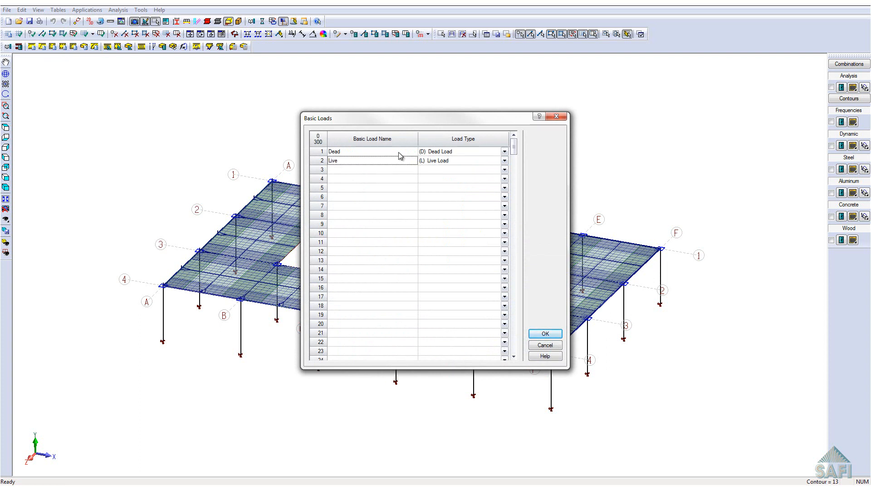
click(545, 333)
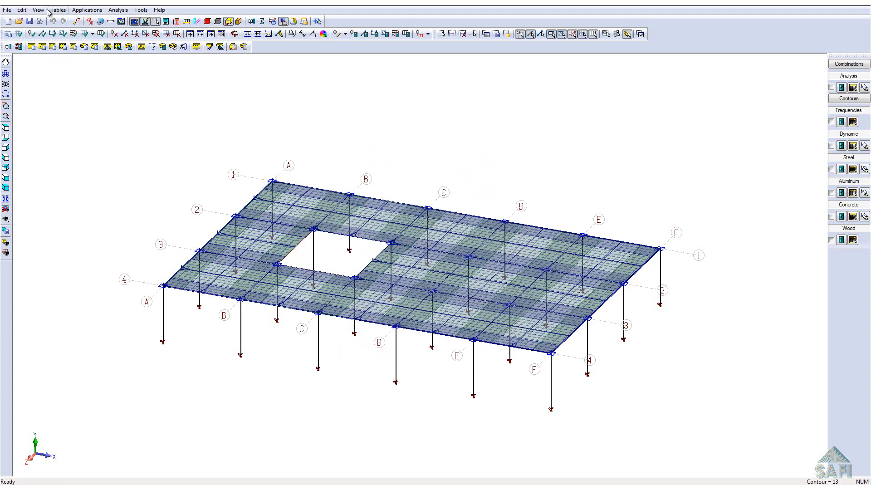
- Generate the NBCC-2010 load combinations with the wizard and review the D+L factors
click(57, 10)
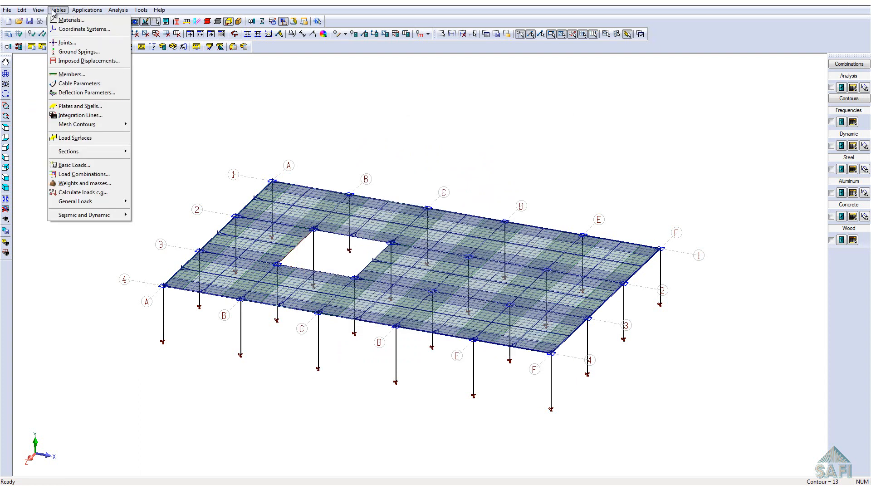
click(272, 209)
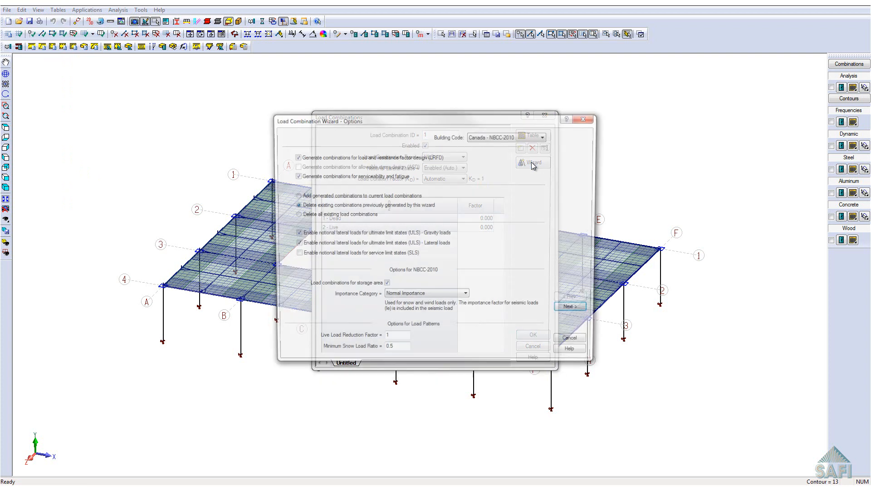
click(570, 306)
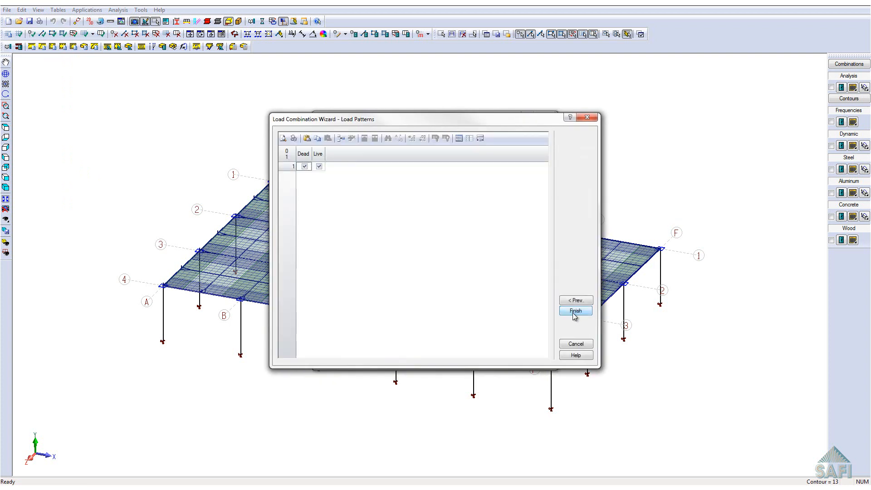
click(575, 310)
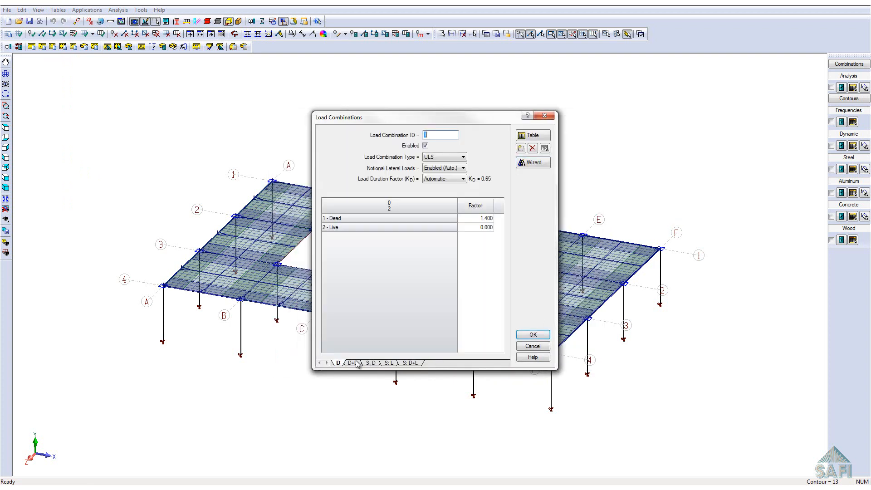
click(351, 363)
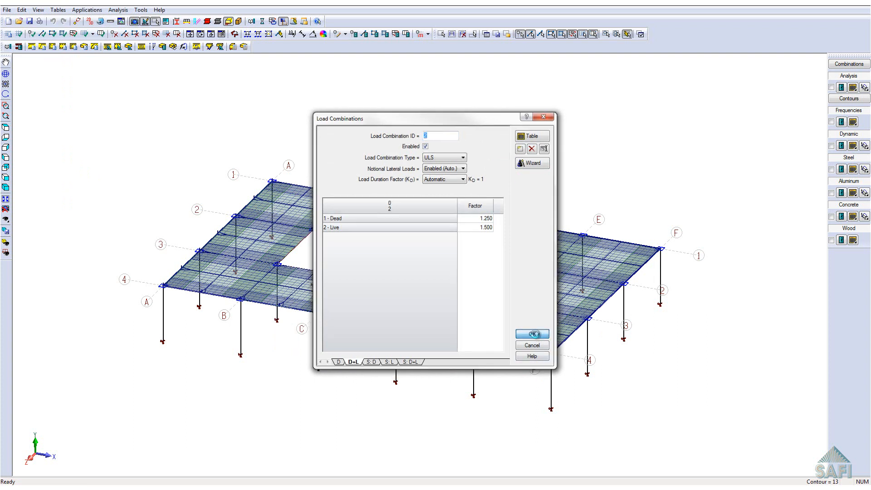
click(531, 334)
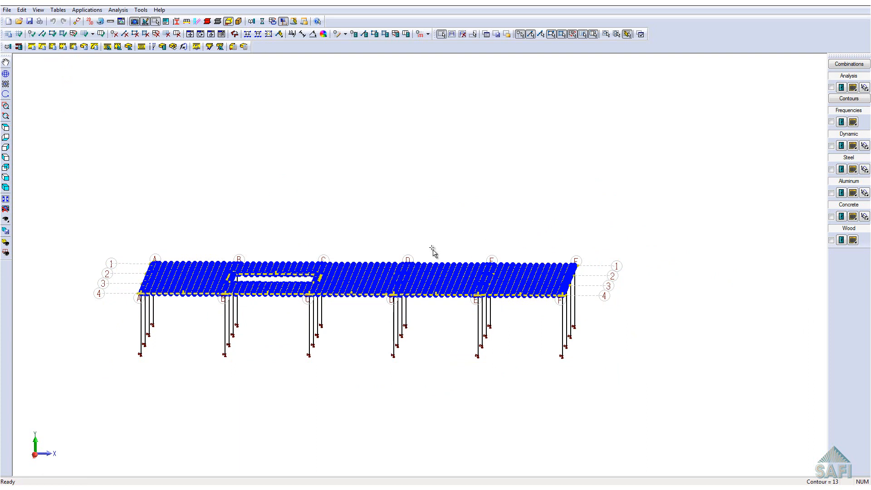
mouse_move(416, 28)
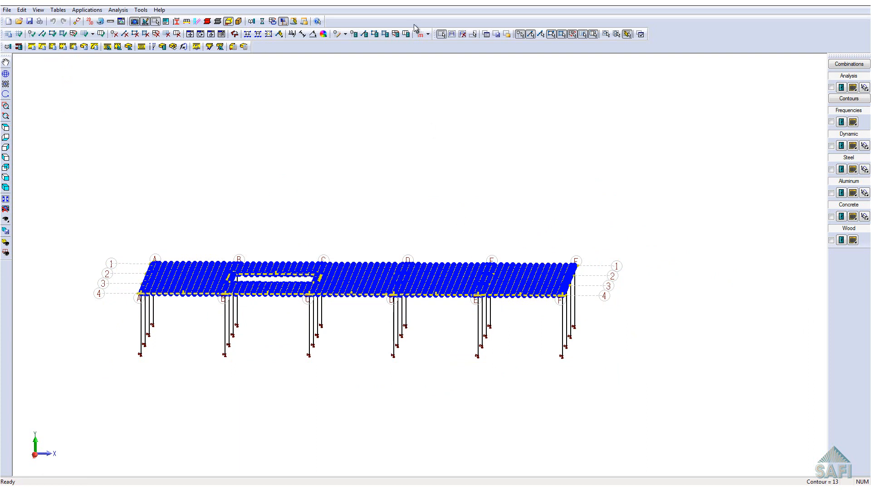
- Apply plate pressures PY = -5 for Dead and -2 for Live, then hide all loads
click(420, 34)
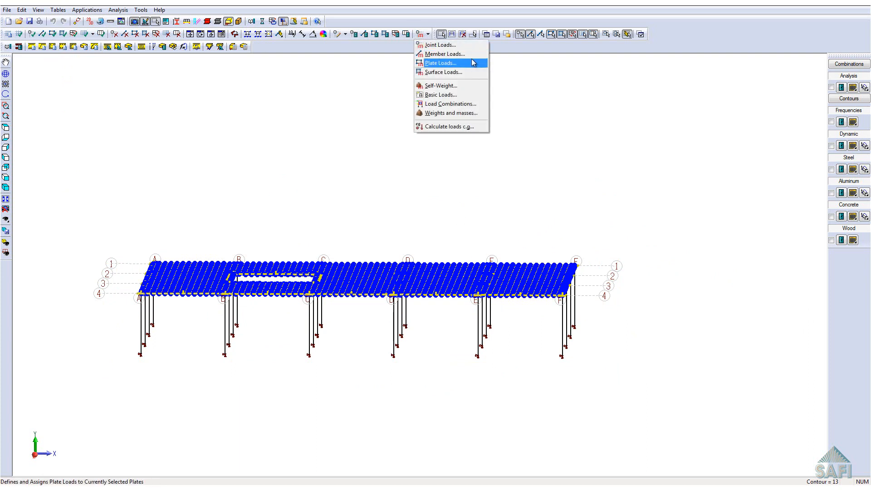
click(441, 63)
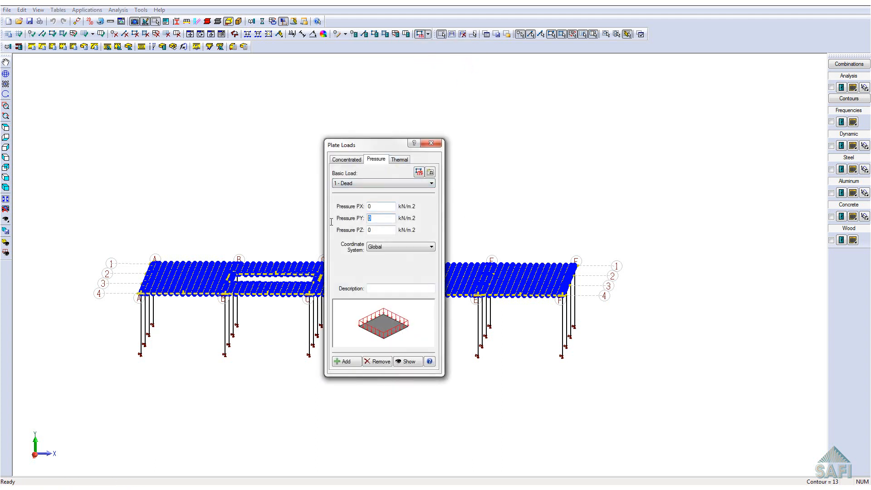
text(-5)
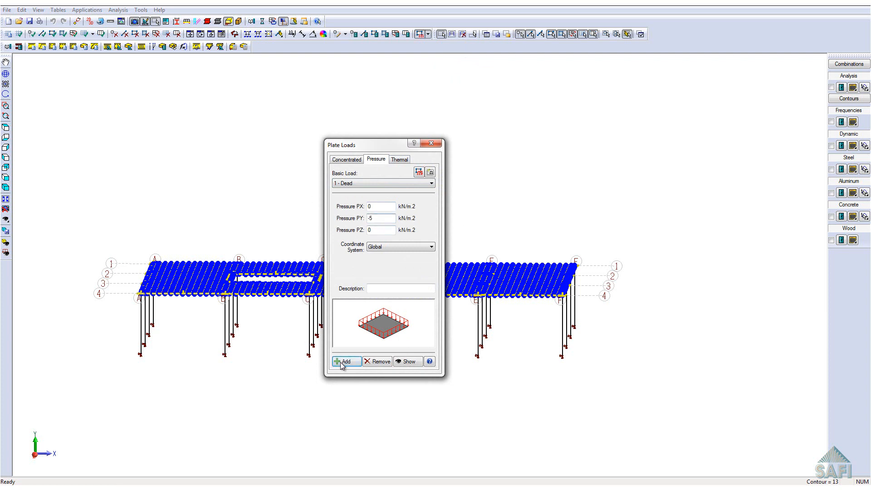
click(346, 361)
text(-2)
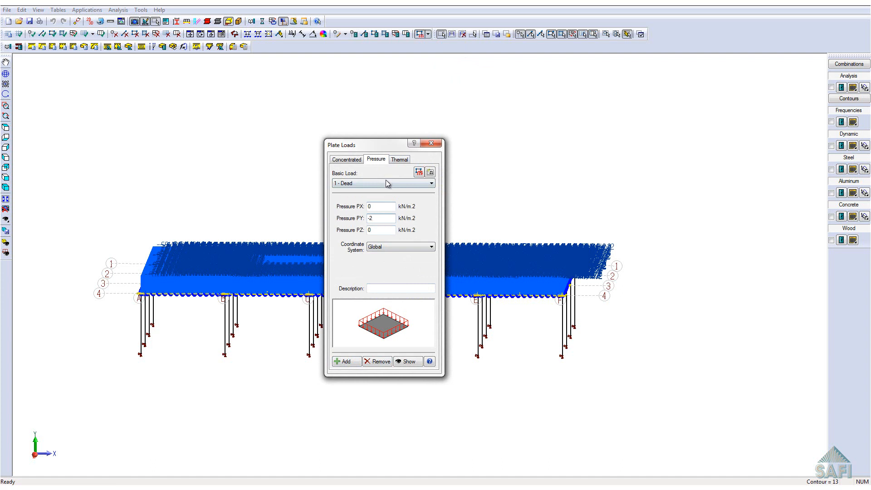
click(383, 183)
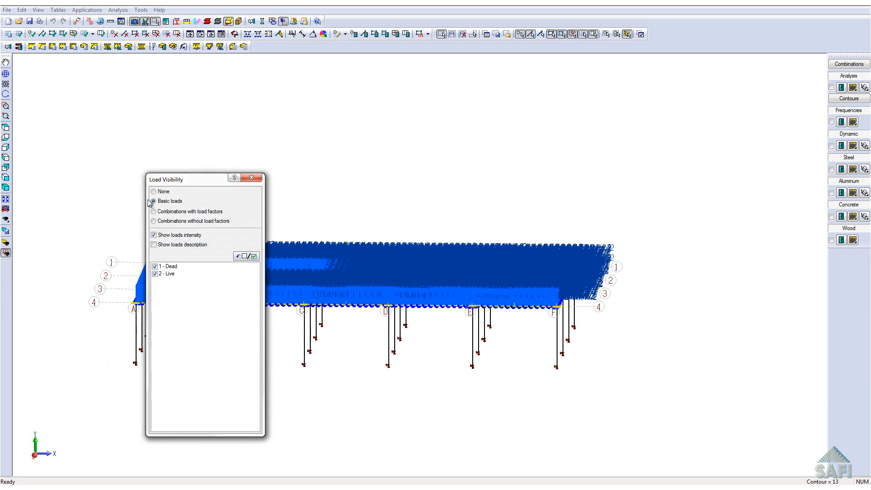
click(154, 191)
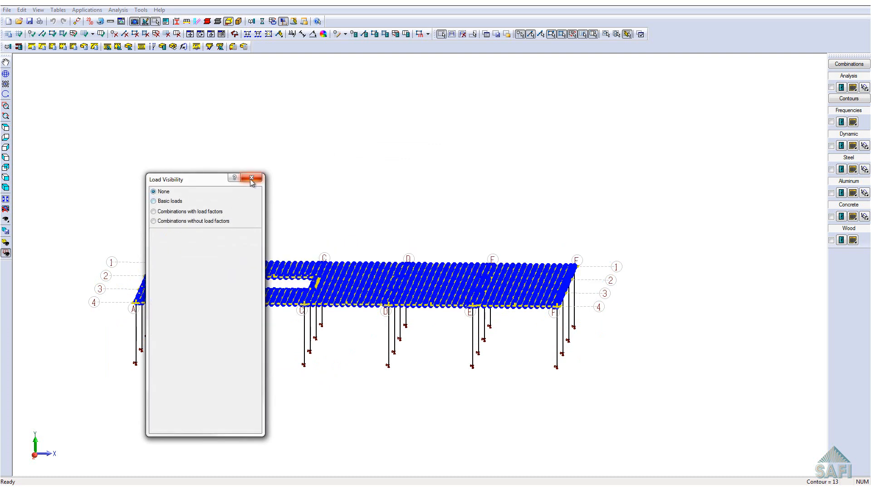
click(253, 178)
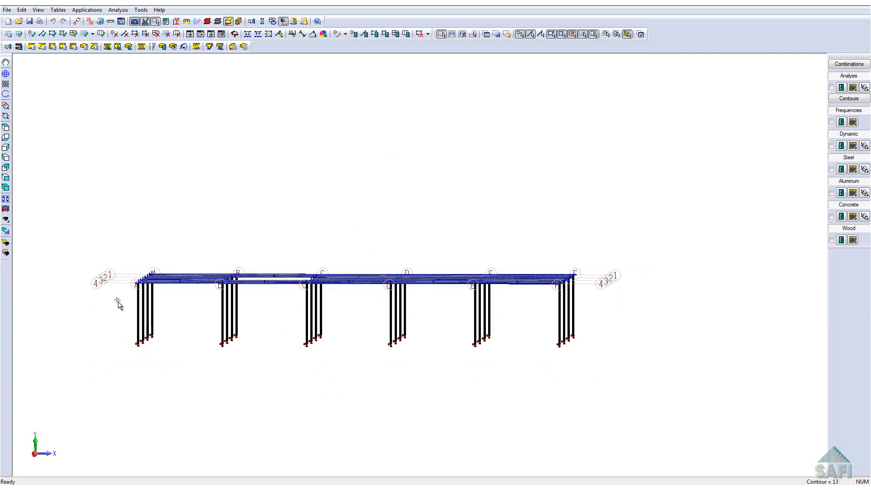
- Assign section 2 - COL [CONC 40 MPa] to the selected columns
right_click(118, 305)
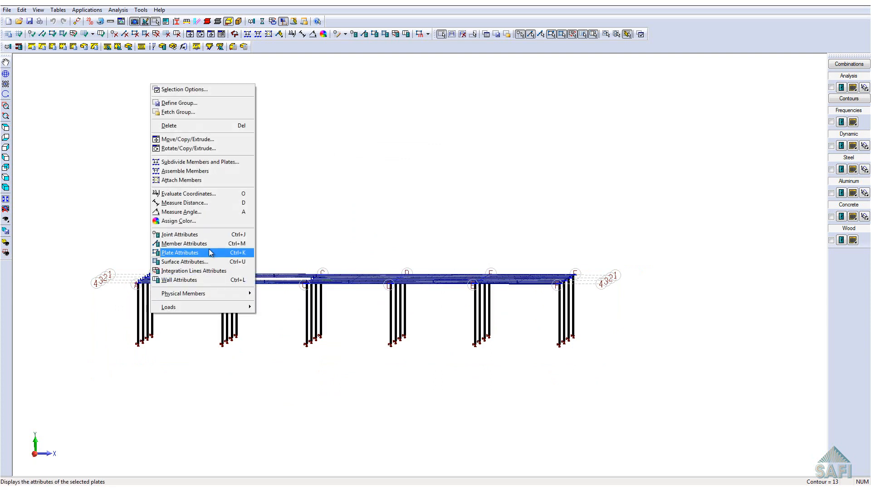
click(184, 243)
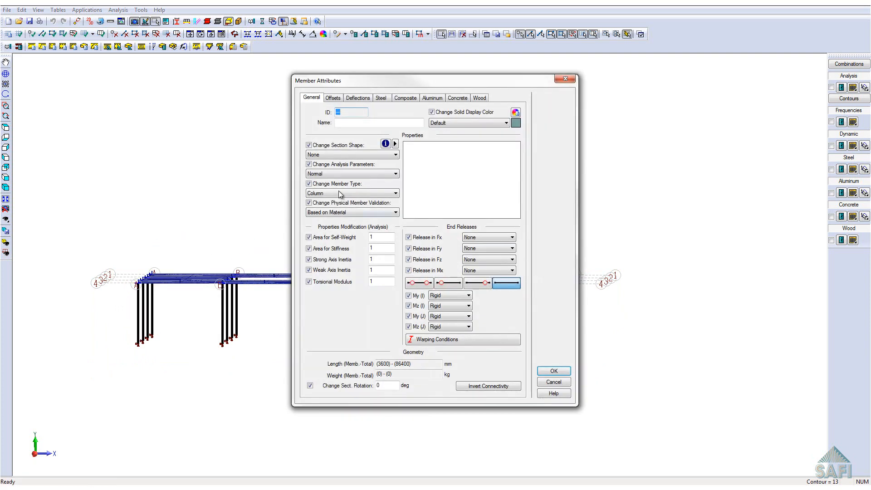
click(352, 154)
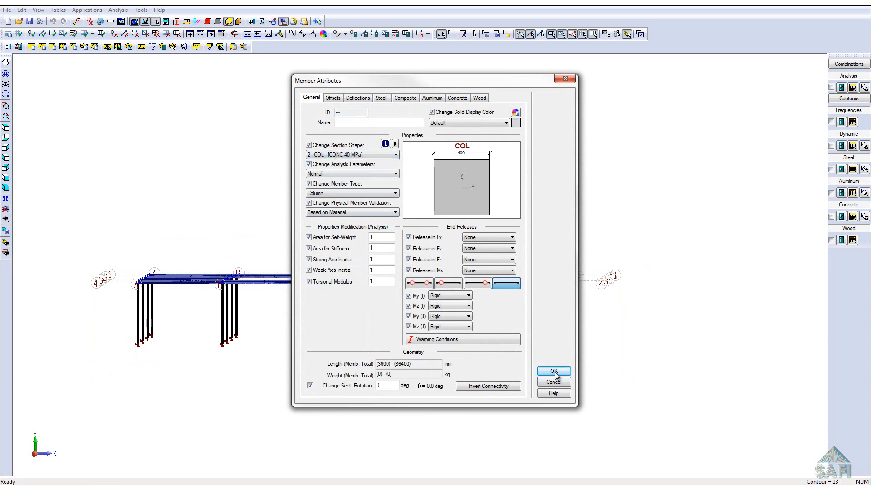
click(552, 371)
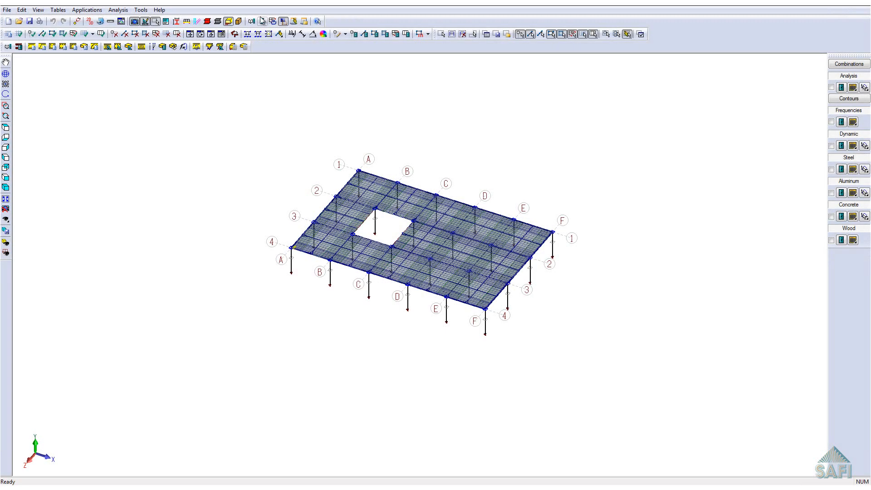
- Run the static linear analysis with CSA A23.3-14 reinforced concrete design
click(262, 21)
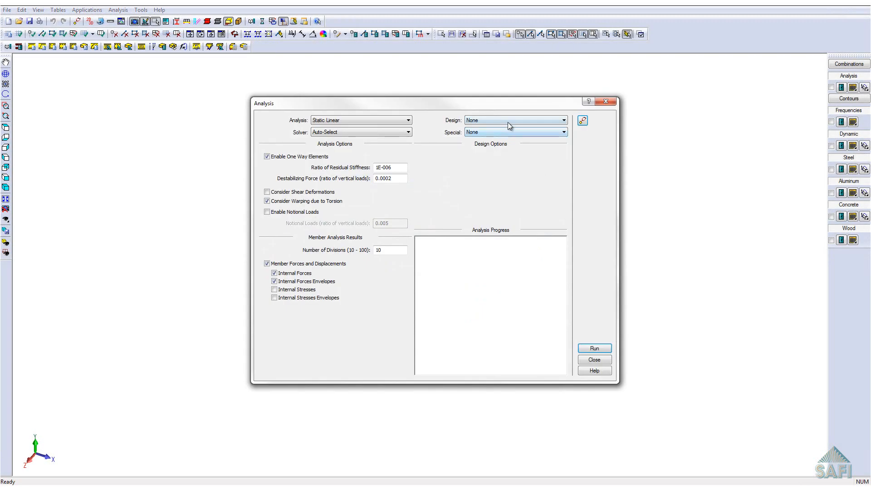
click(562, 120)
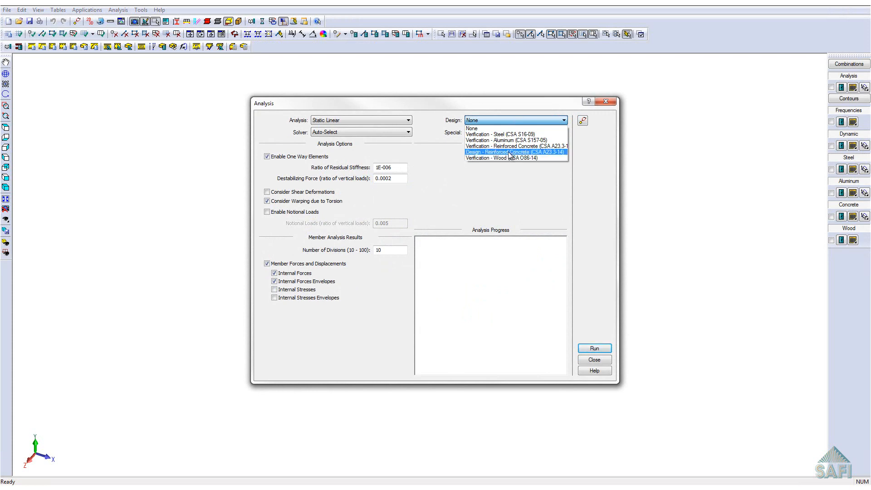
click(512, 152)
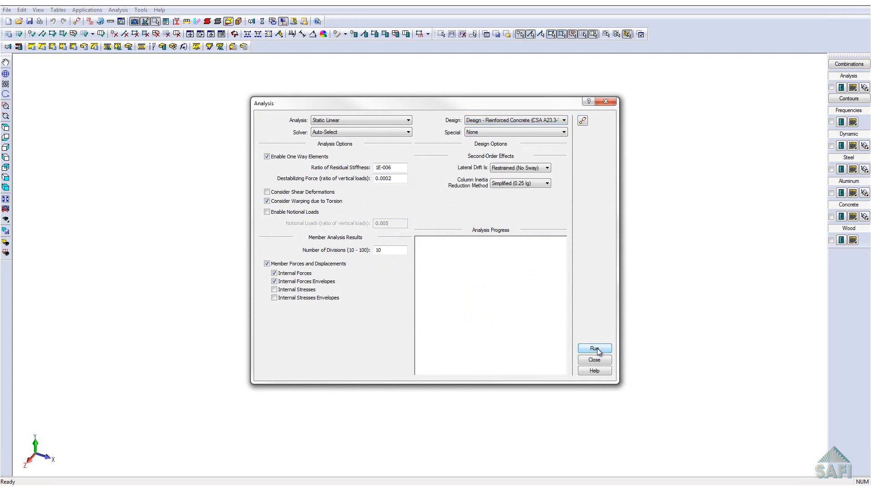
click(594, 348)
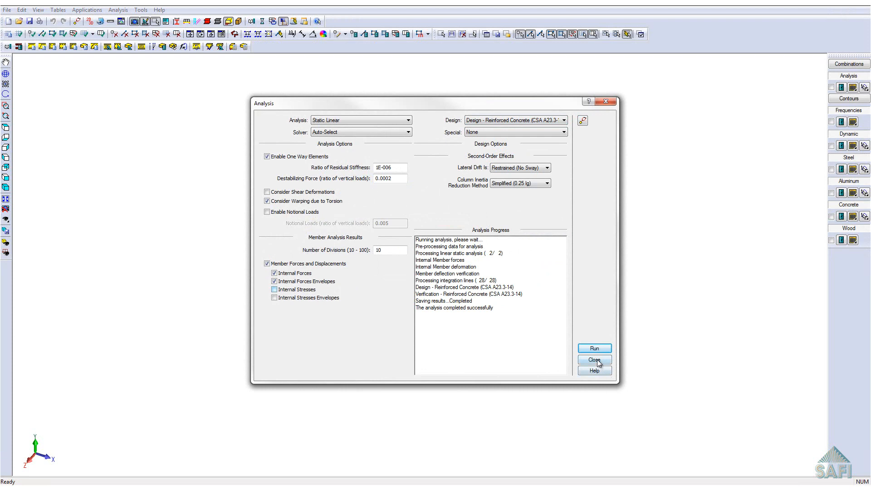
click(595, 359)
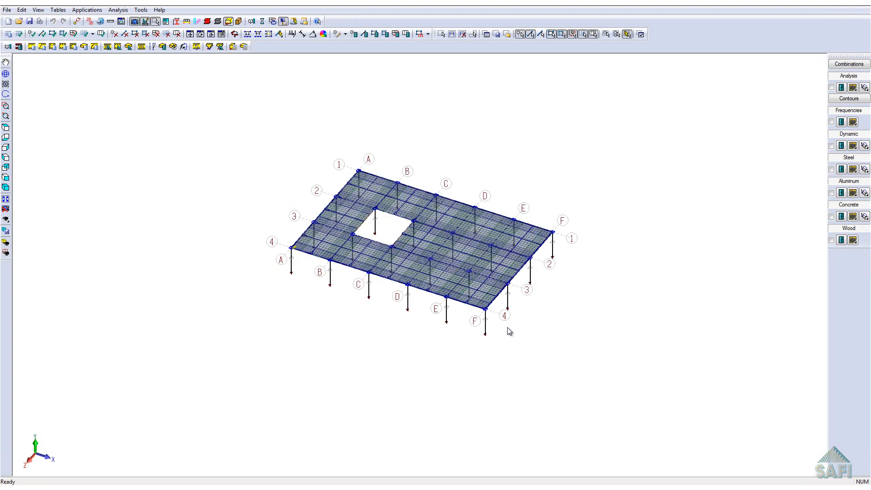
mouse_move(439, 476)
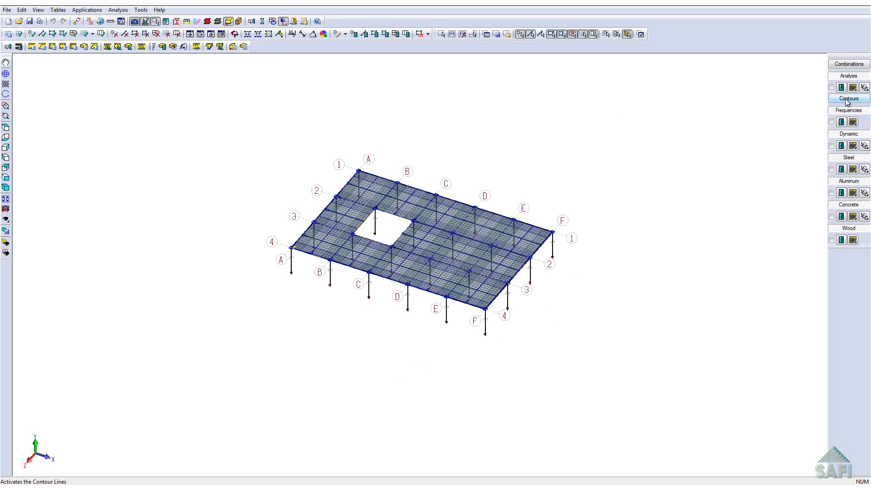
click(848, 98)
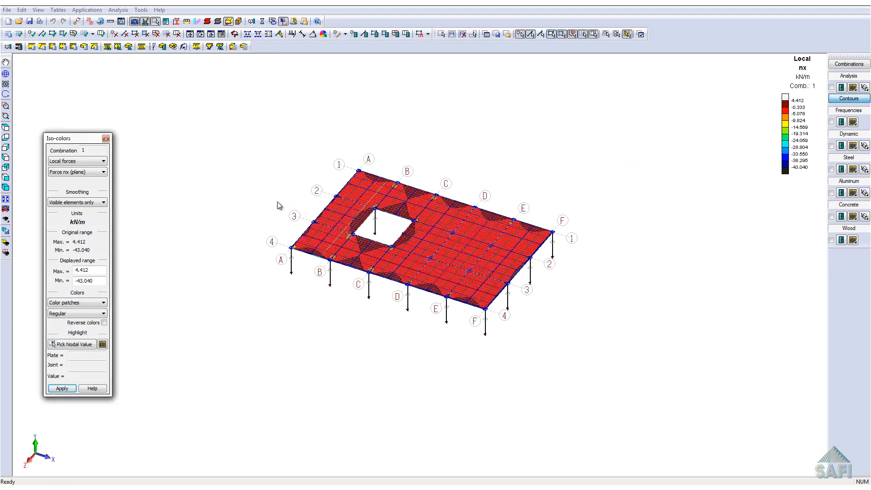
click(102, 171)
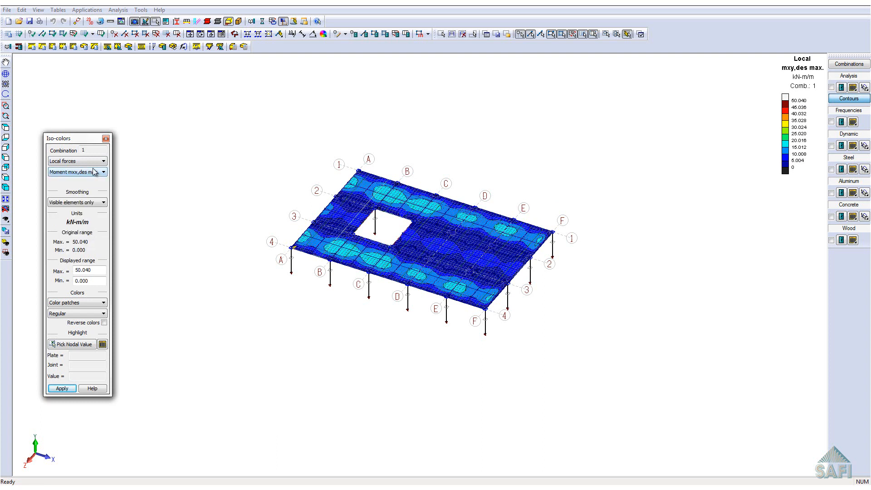
click(102, 171)
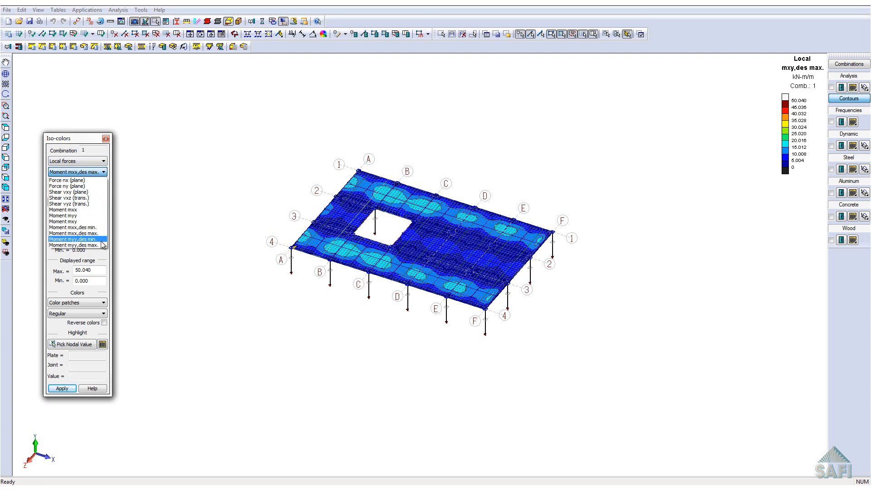
click(72, 245)
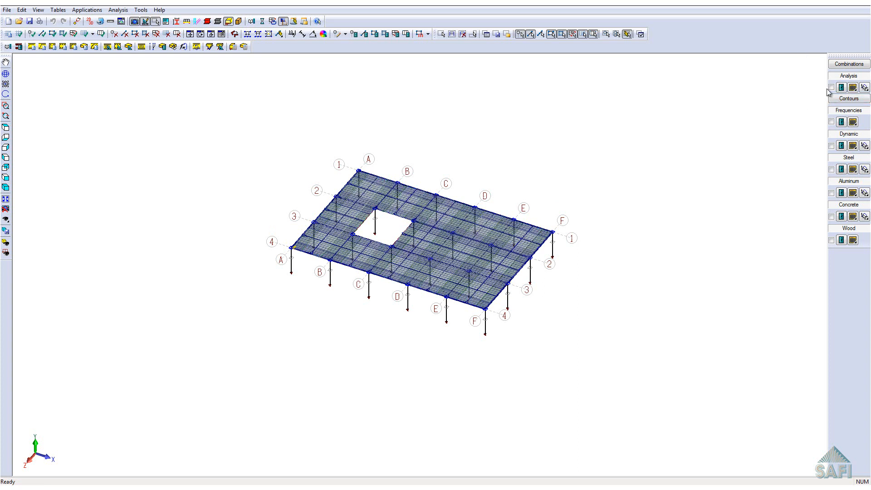
mouse_move(831, 88)
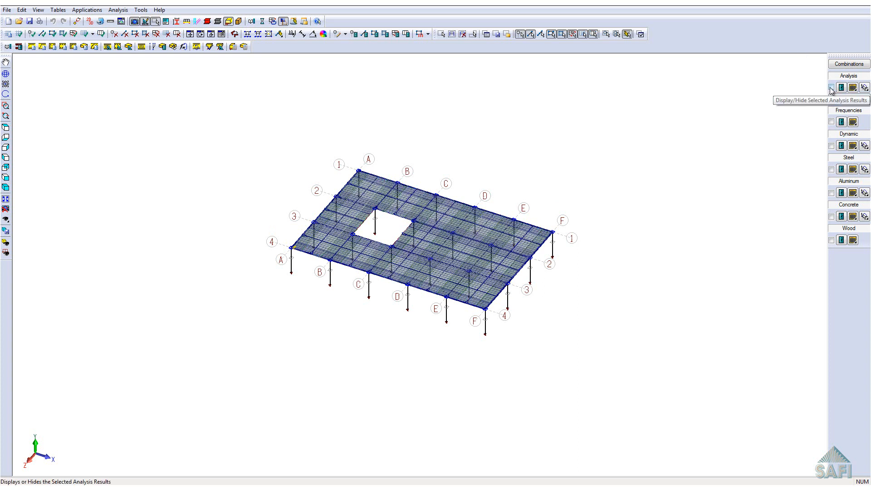
- Display the D+L deformed shape, then Mz bending and Fy shear diagrams on the slab
click(831, 87)
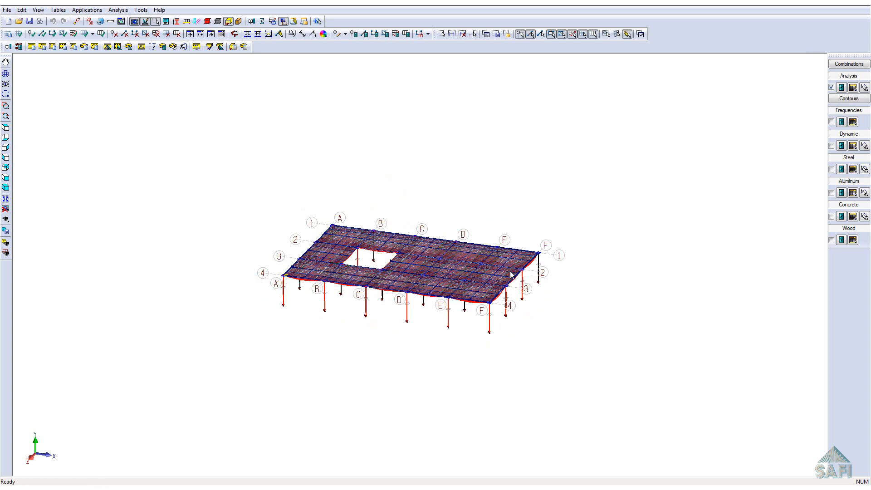
click(848, 64)
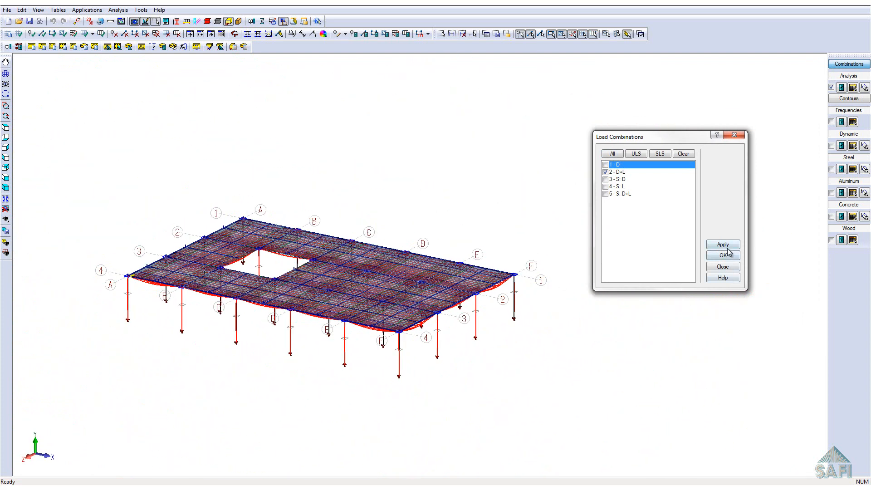
click(723, 254)
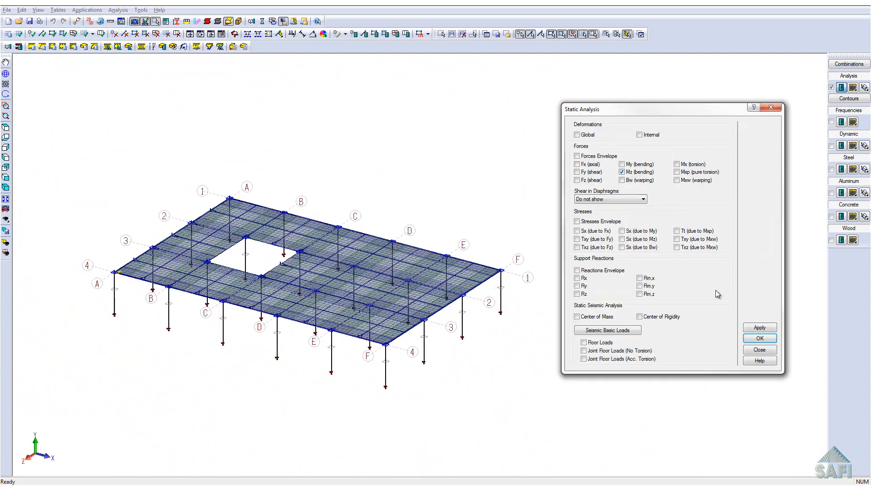
click(759, 327)
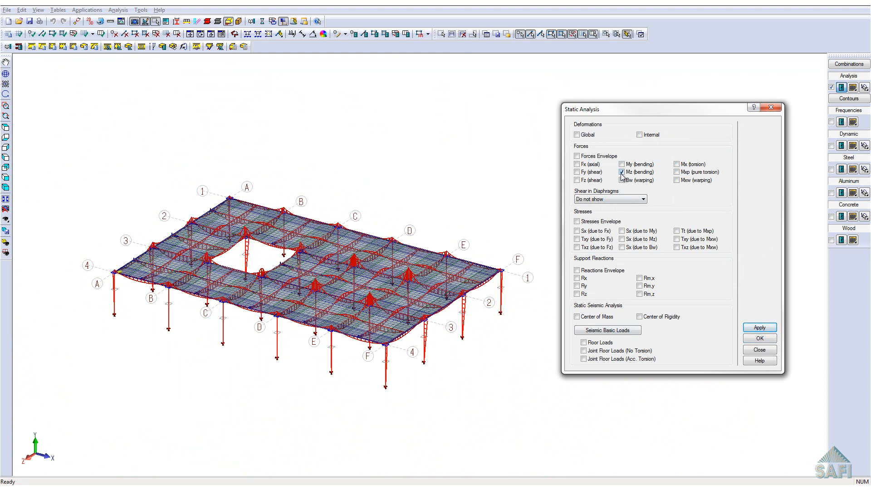
click(577, 172)
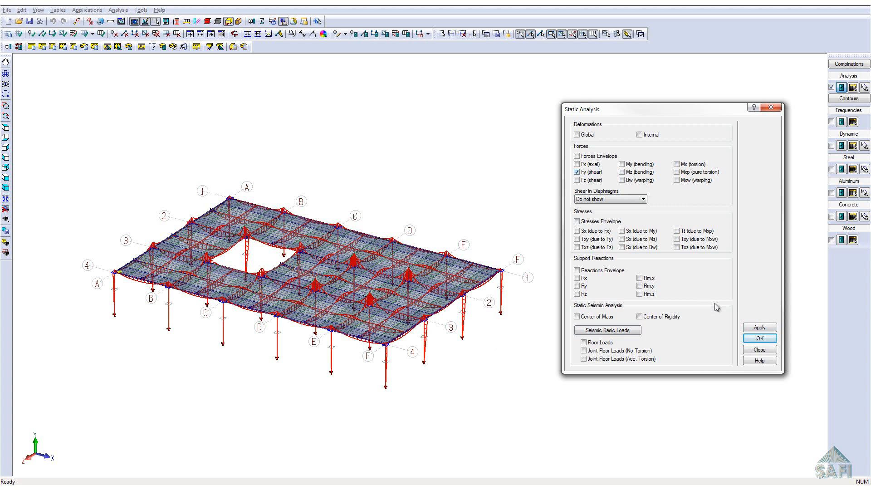
click(759, 327)
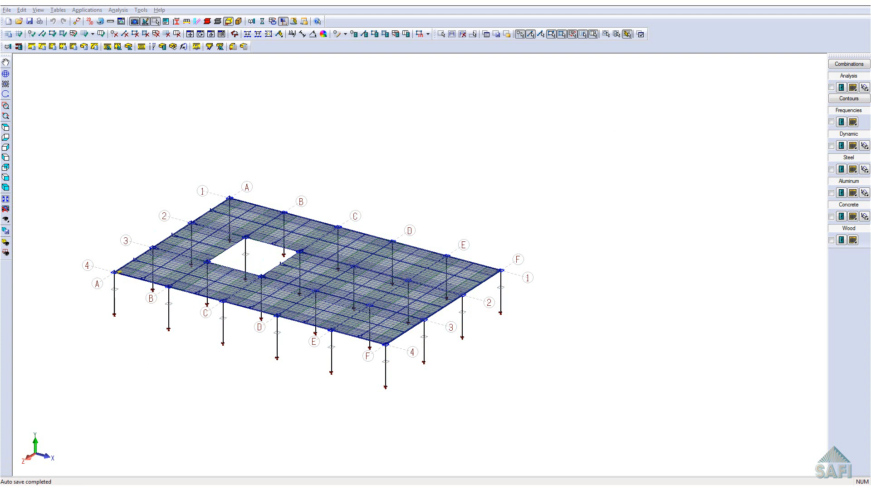
mouse_move(385, 363)
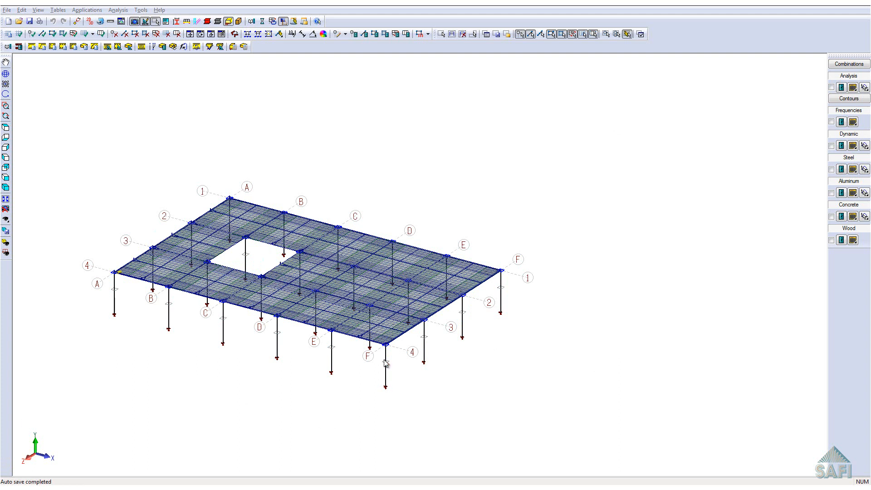
- Open integration line 7's attributes on the Slab tab: Group 15M, 20 mm cover
click(364, 307)
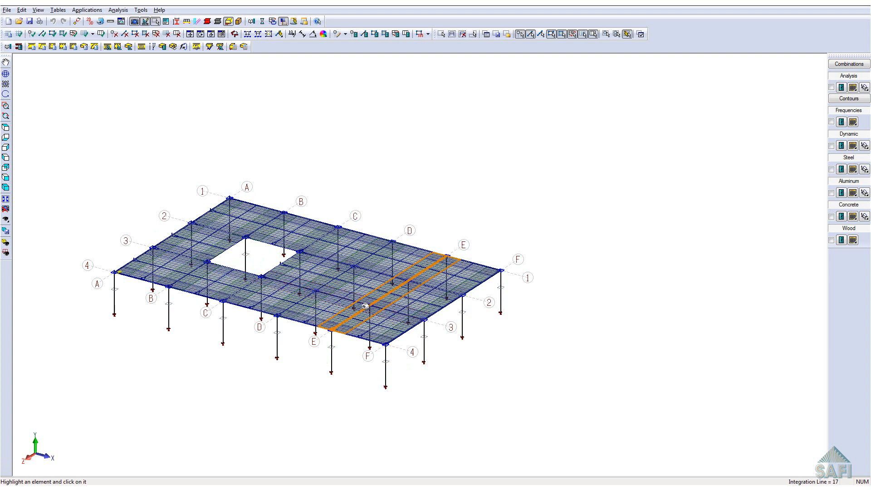
double_click(361, 303)
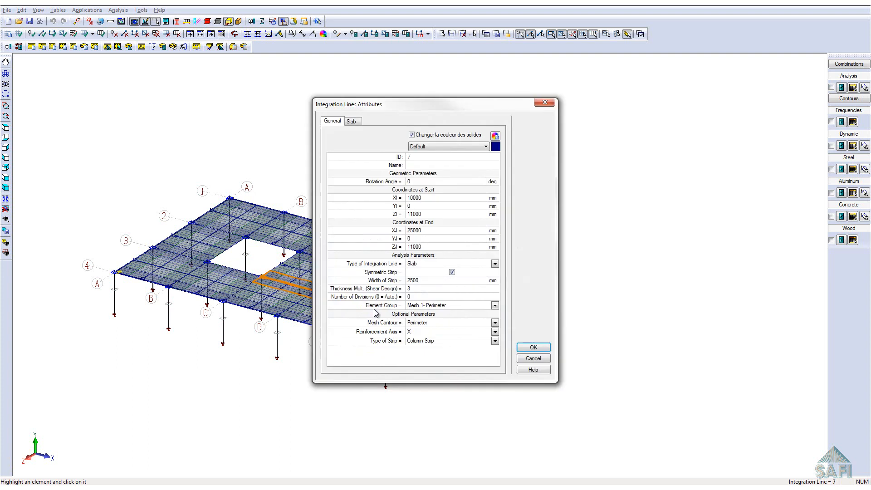
drag(436, 104, 312, 113)
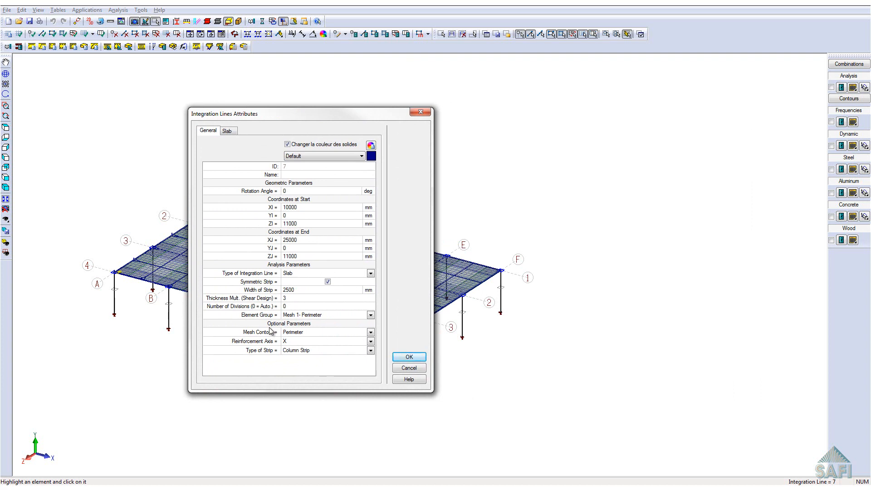
mouse_move(250, 138)
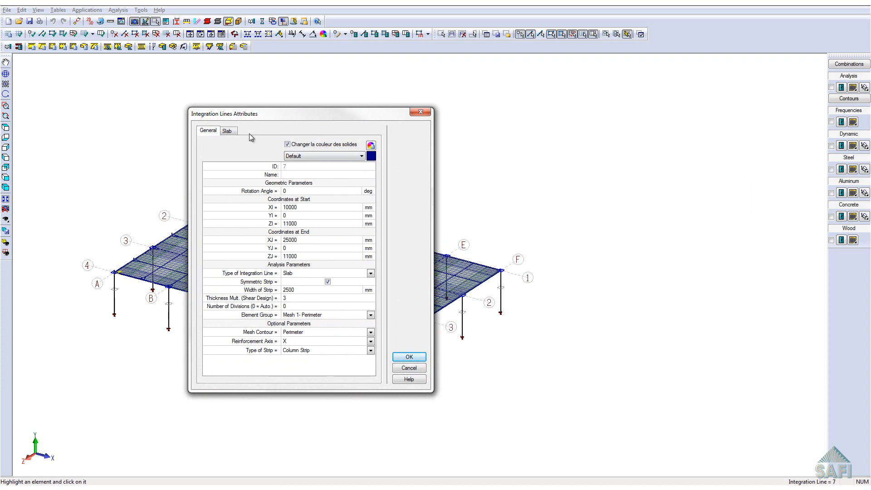
click(226, 130)
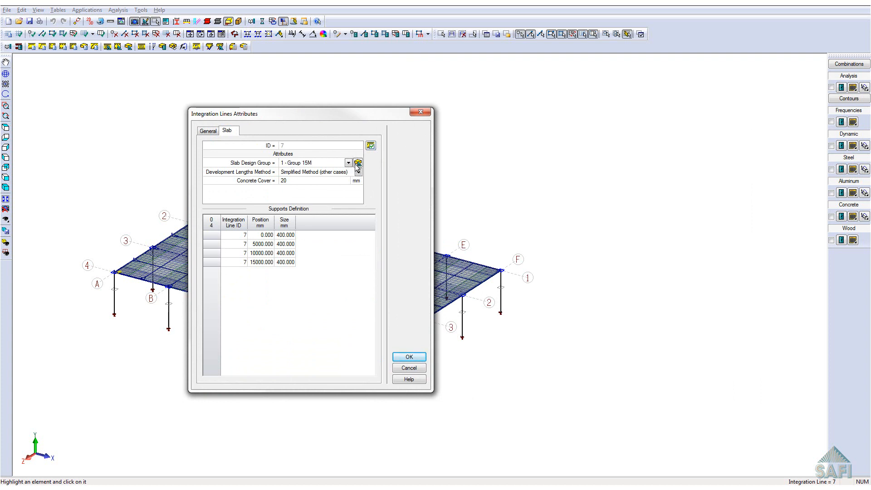
mouse_move(374, 160)
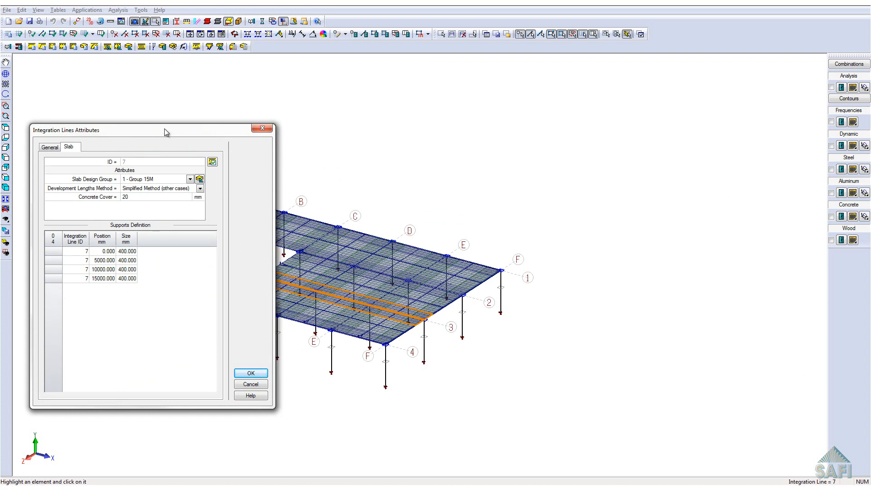
drag(164, 130, 151, 130)
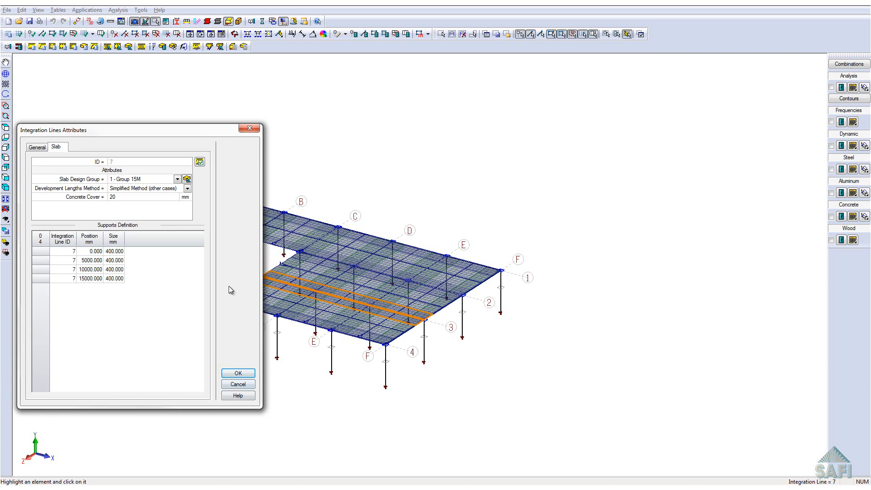
drag(136, 130, 136, 123)
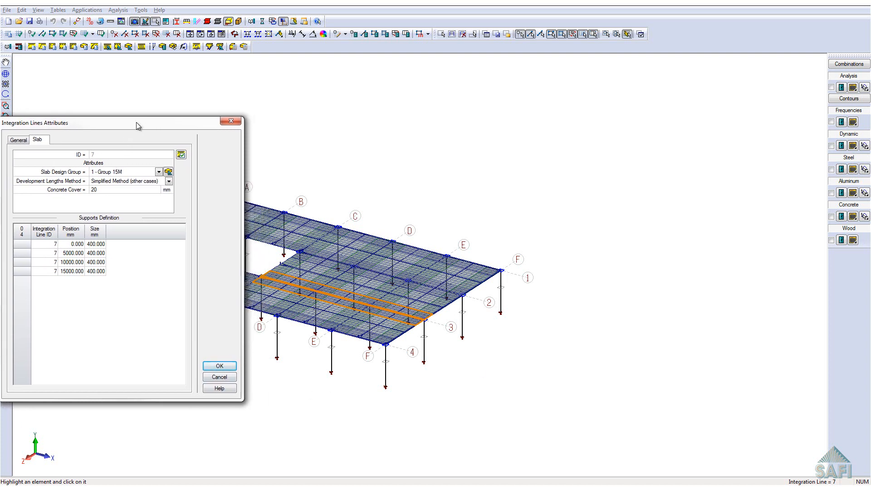
drag(137, 123, 143, 124)
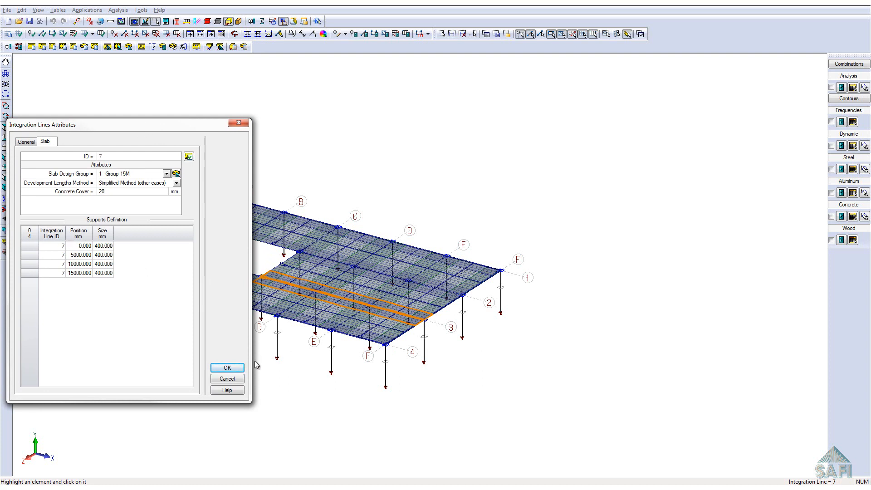
mouse_move(138, 254)
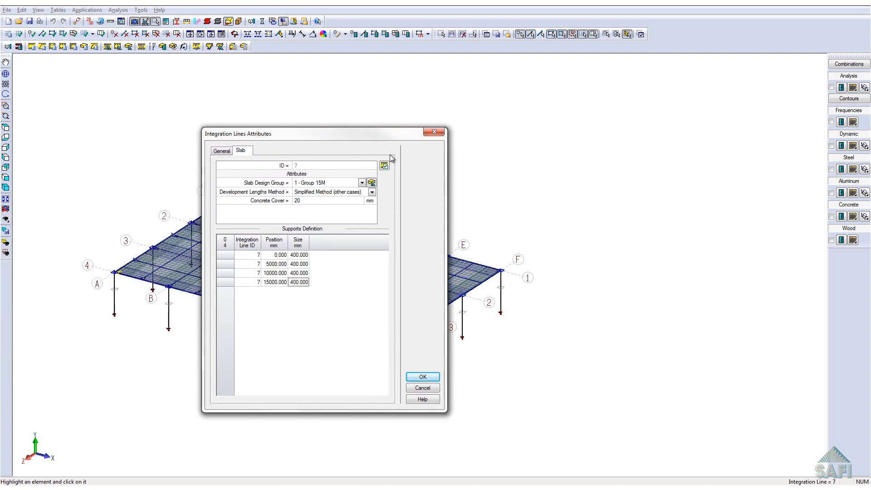
mouse_move(384, 166)
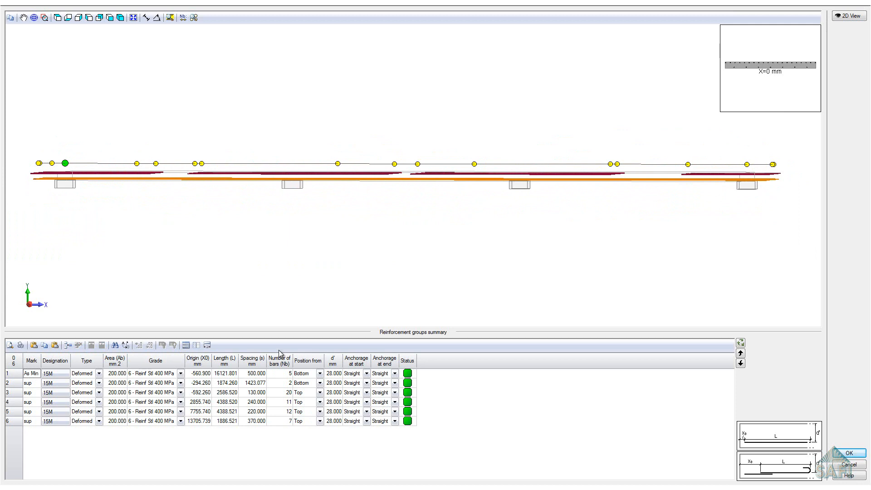
mouse_move(255, 453)
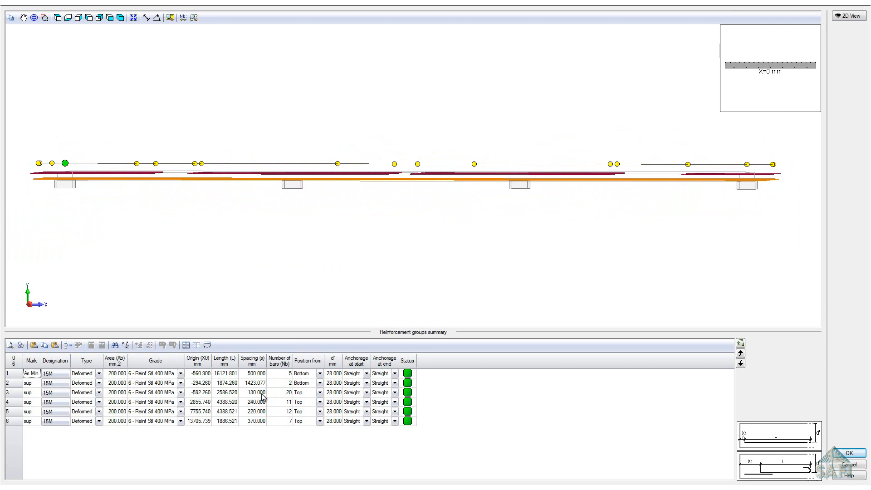
mouse_move(495, 426)
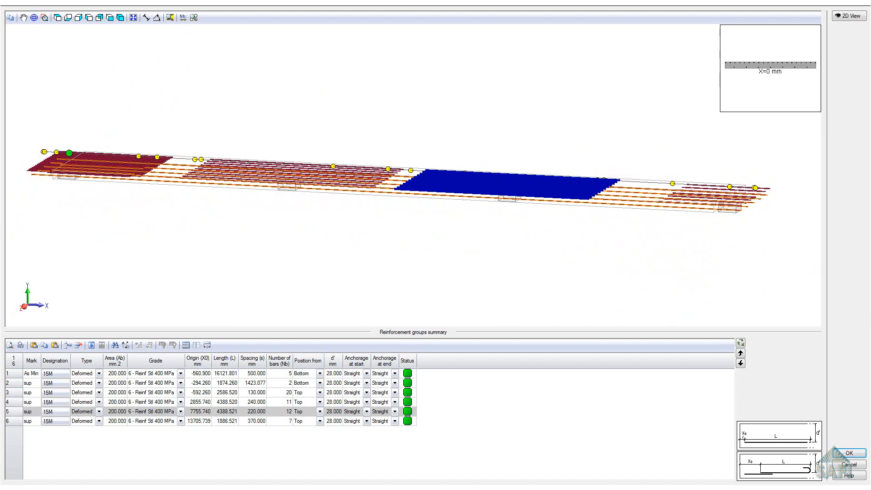
mouse_move(704, 170)
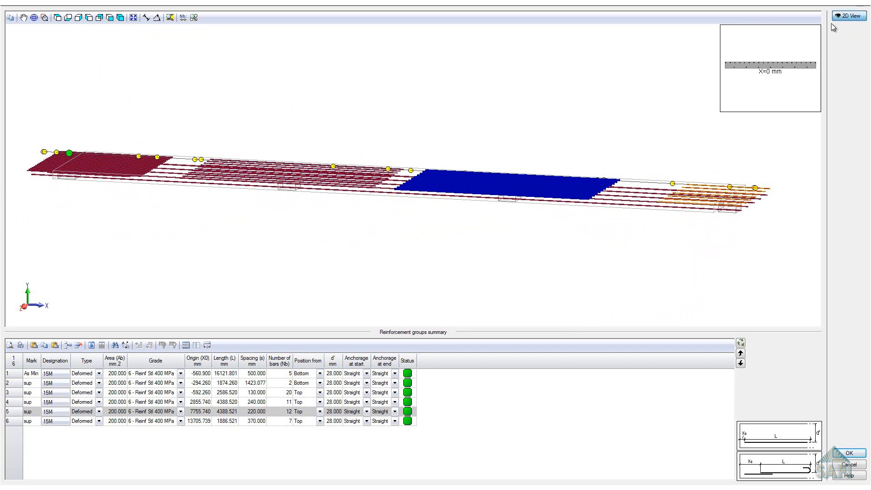
mouse_move(810, 96)
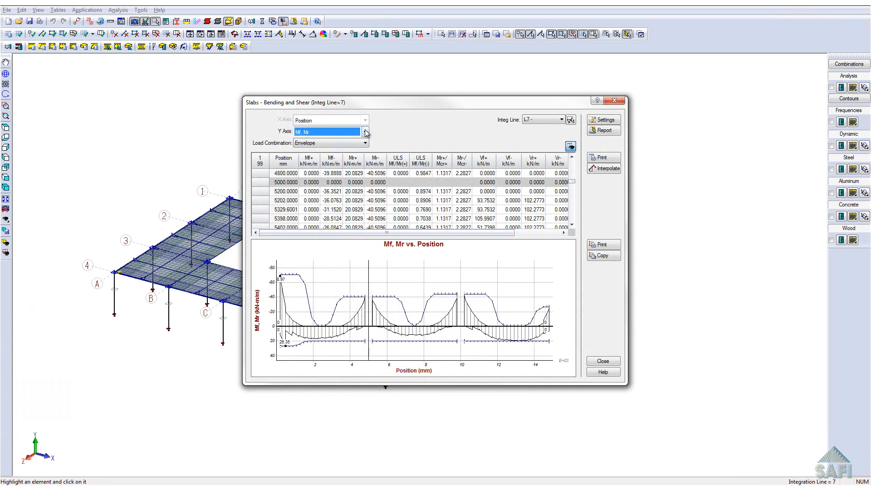
- Plot Vf, Vr shear for integration line 7, switch back to Mf, Mr, and close the diagrams
click(365, 132)
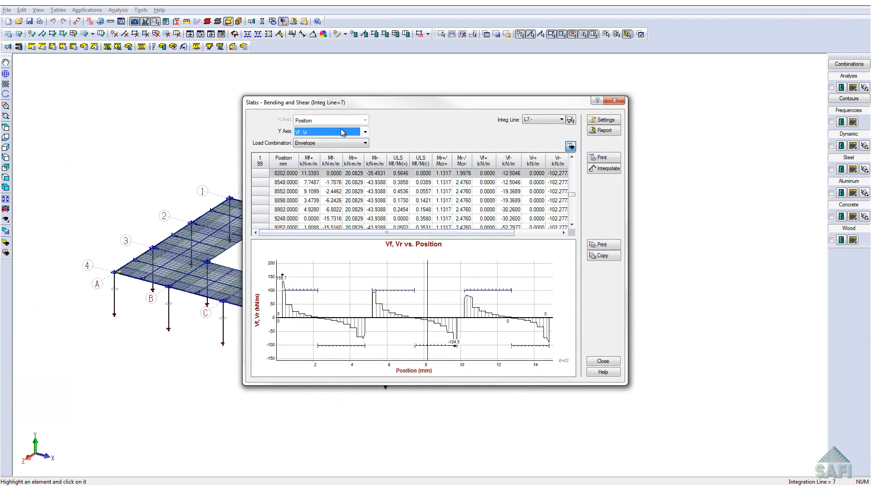
click(364, 132)
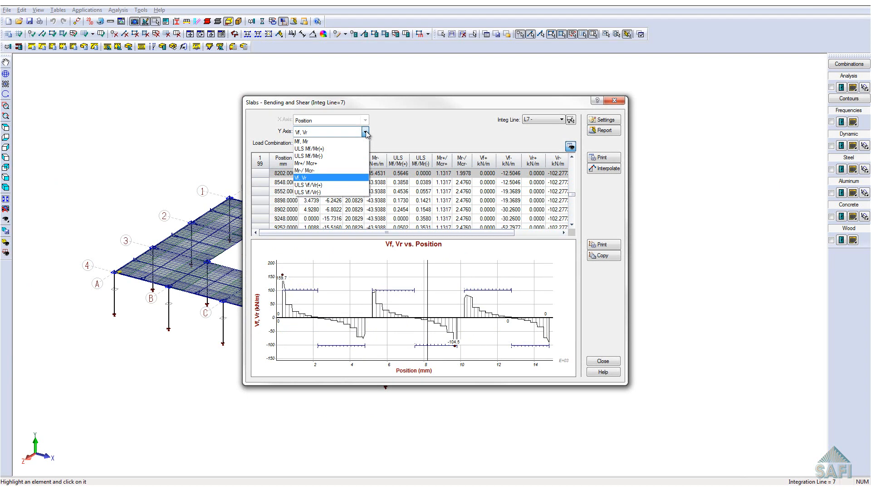
click(302, 178)
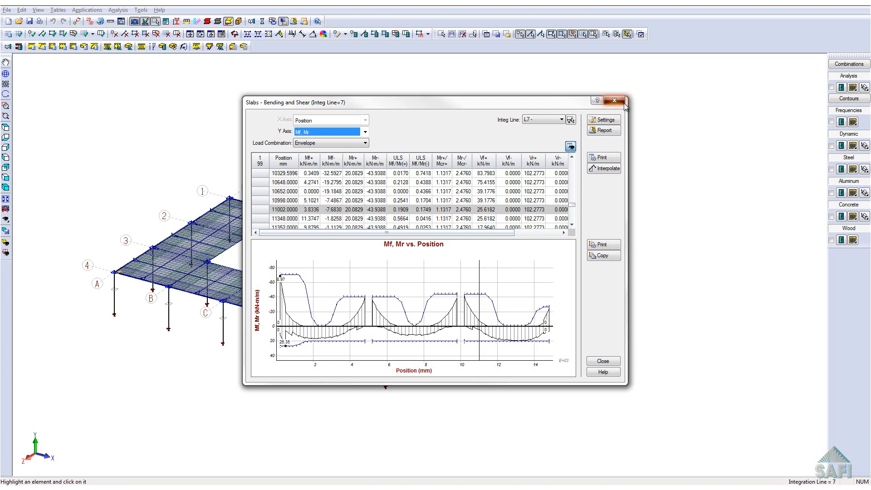
click(614, 101)
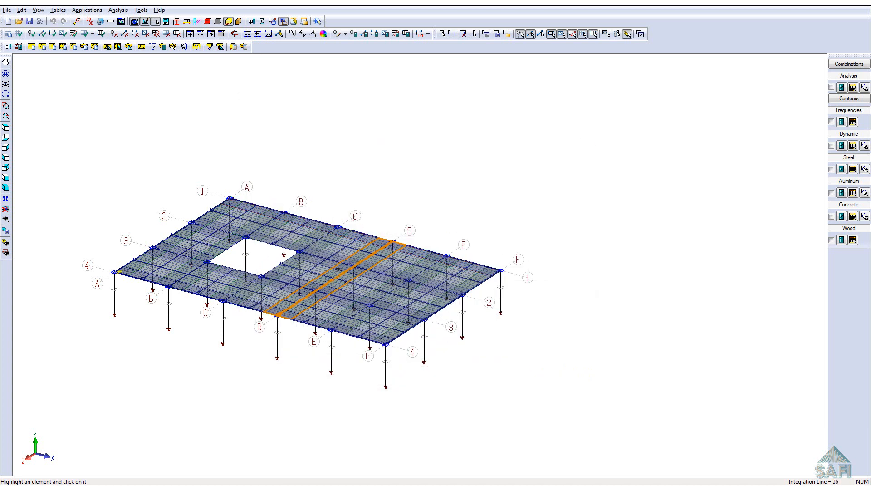
- Show concrete limit-state ratios on the slab and open the reinforced concrete display options
click(841, 215)
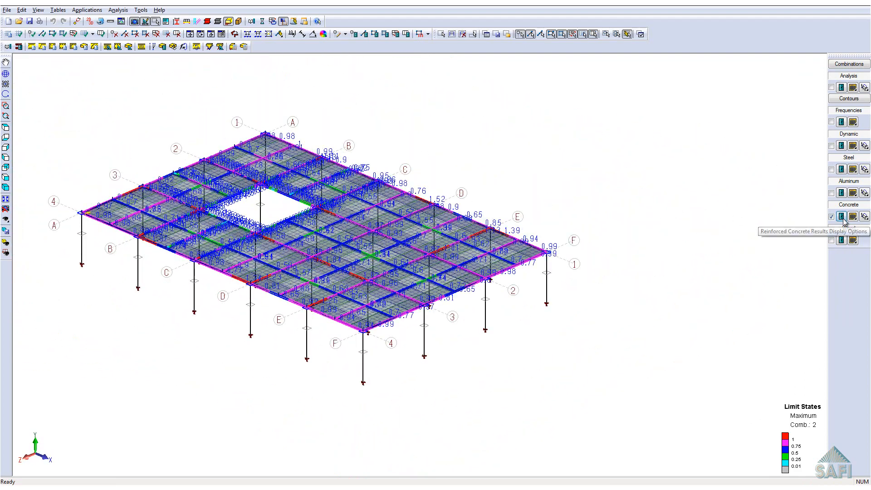
click(841, 216)
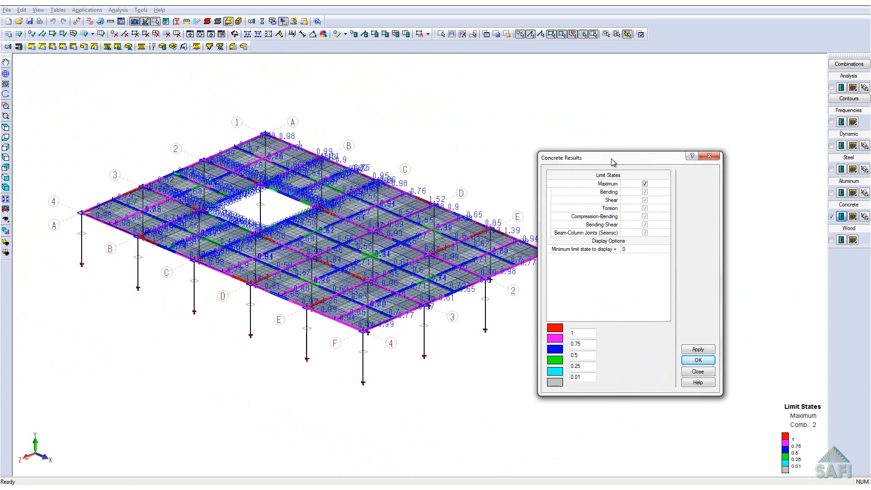